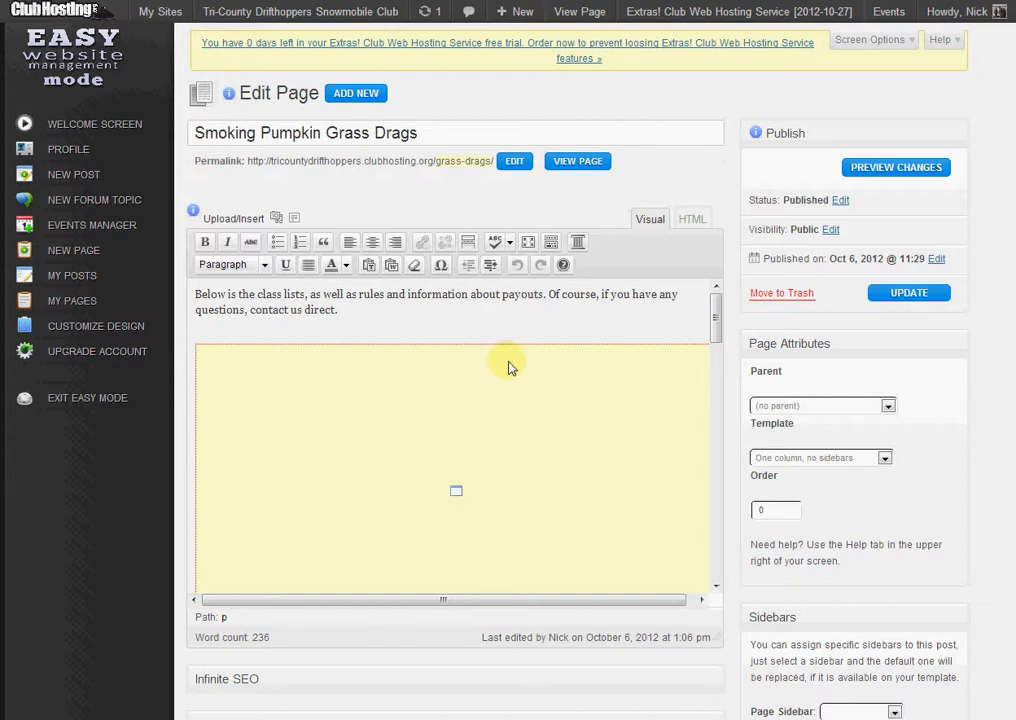
mouse_move(515, 360)
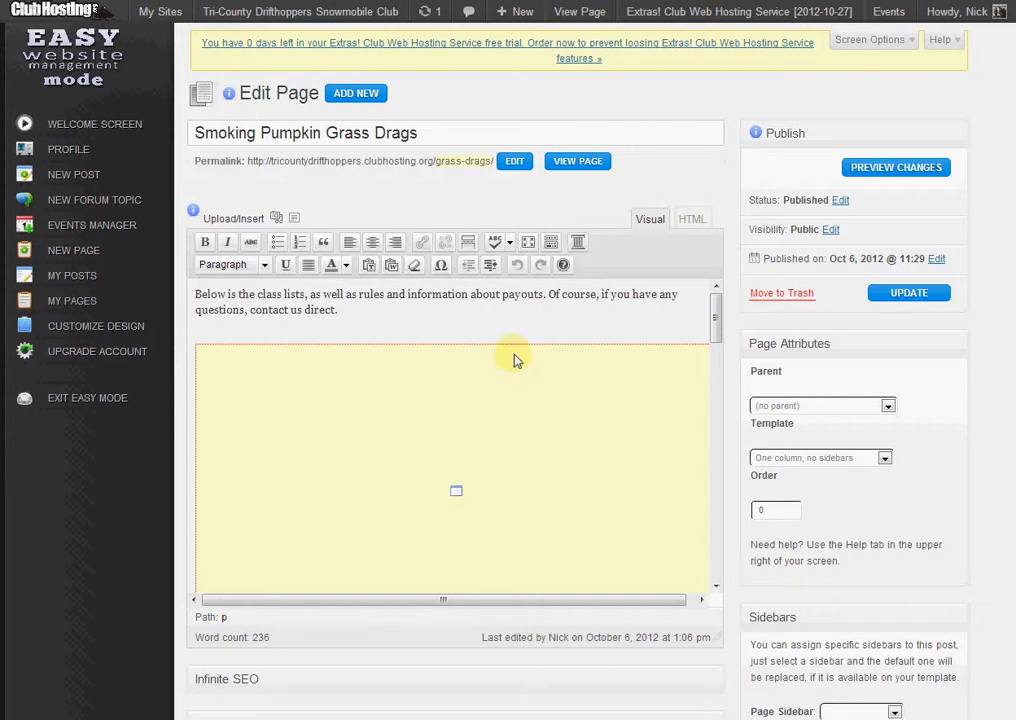
mouse_move(528, 318)
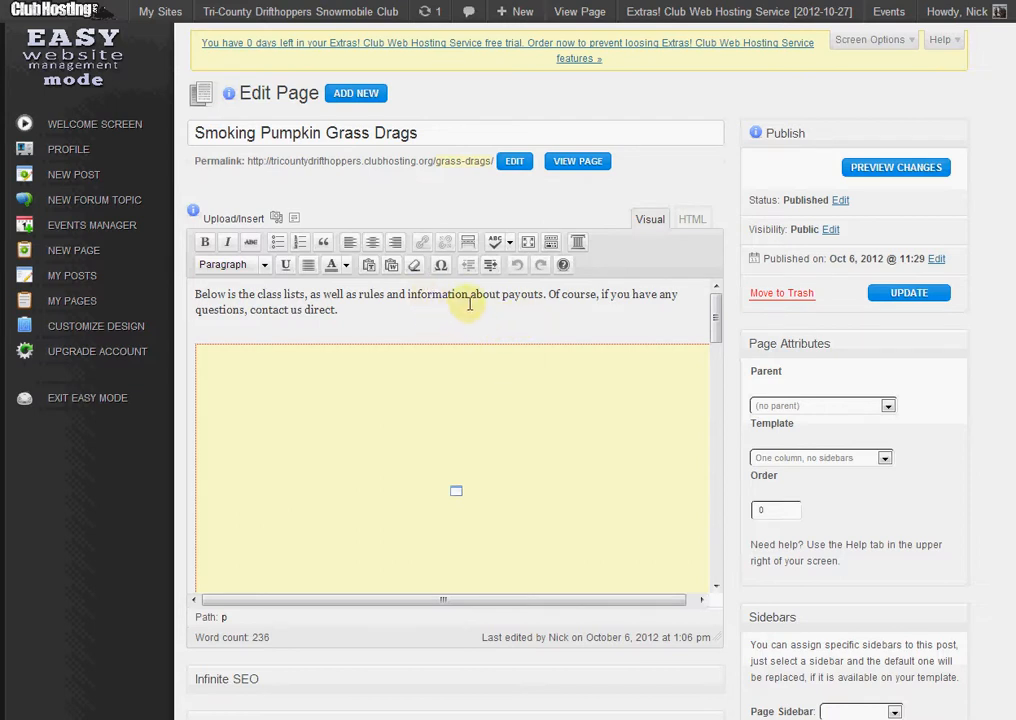
mouse_move(322, 85)
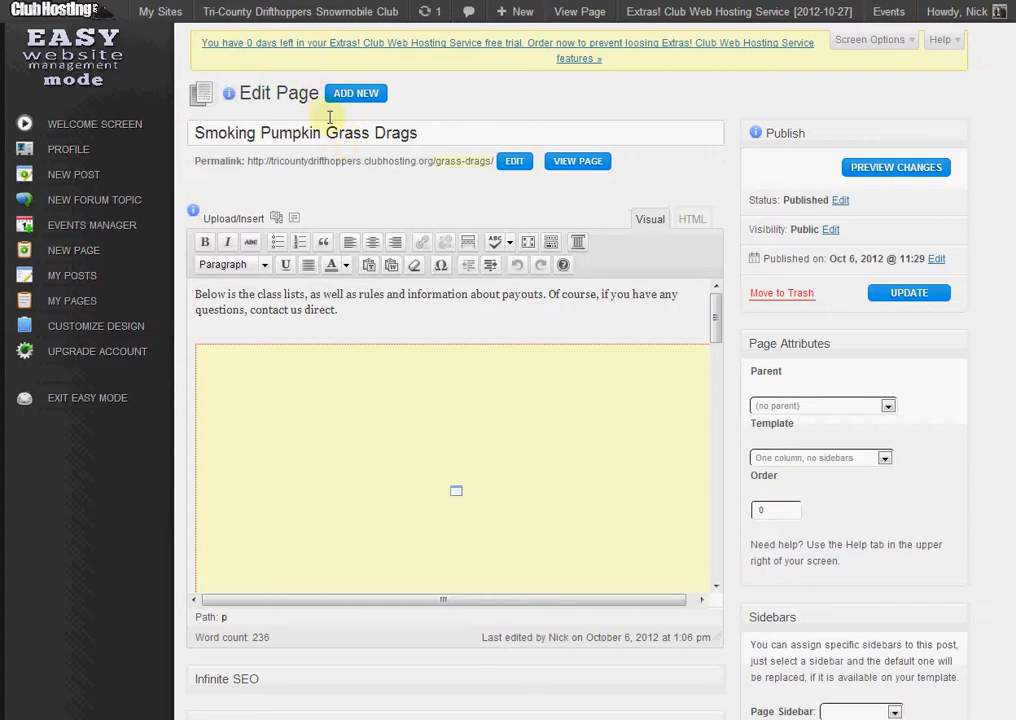
mouse_move(310, 100)
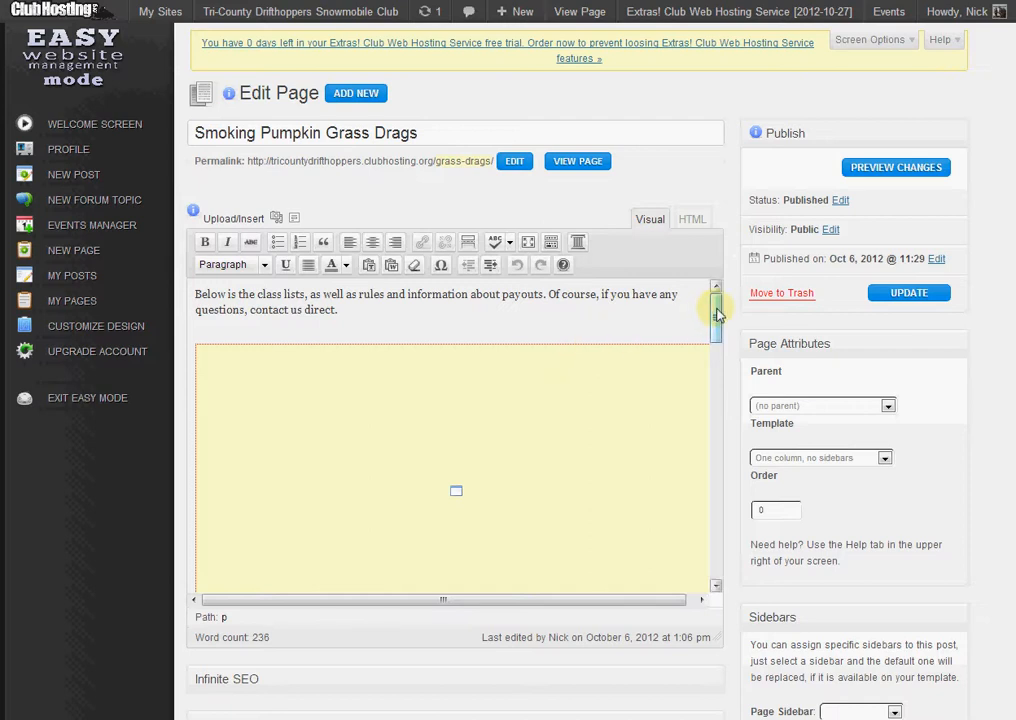
mouse_move(714, 313)
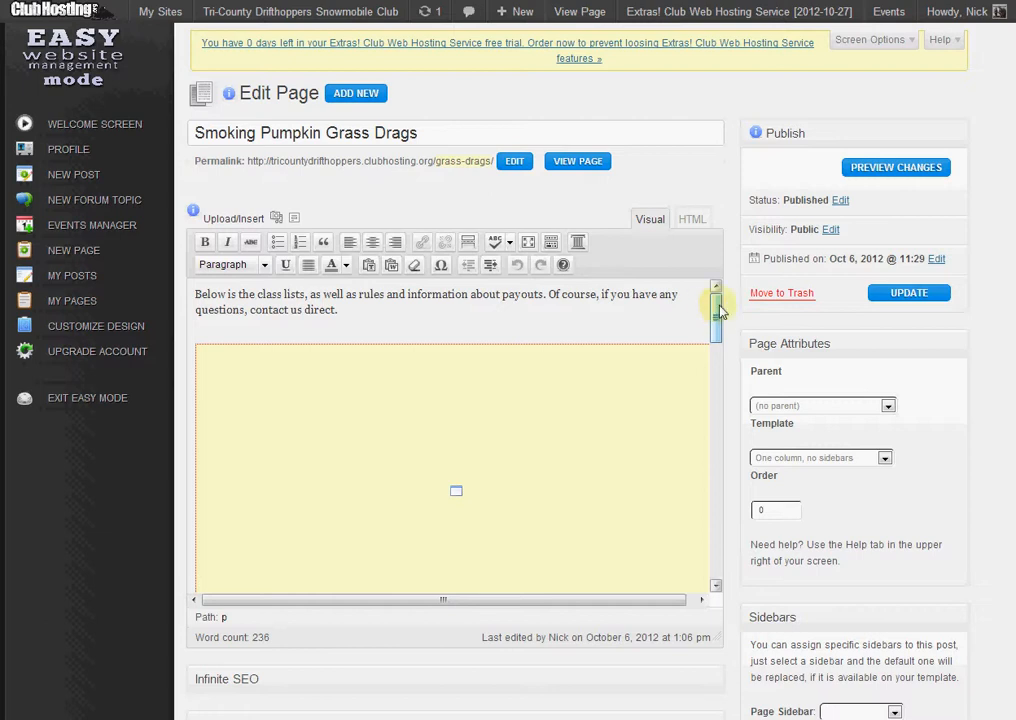
Step: View the published Smoking Pumpkin Grass Drags page from the Edit Page screen
click(577, 161)
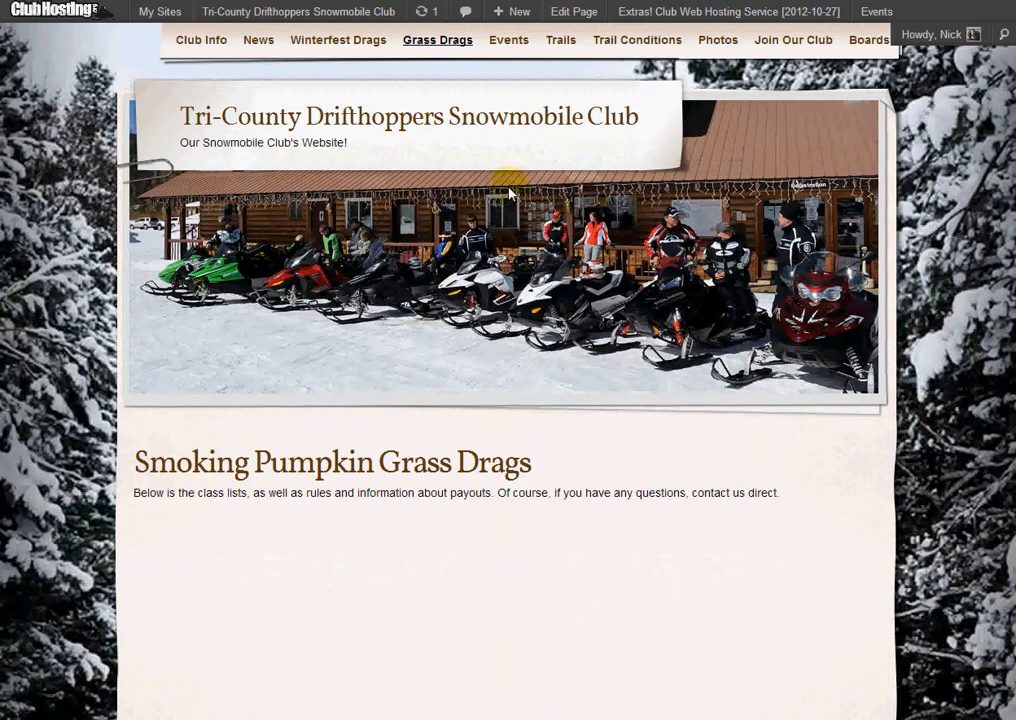
Step: Scroll the live page to check the heading and two columns, then return to editing
scroll(down, 3)
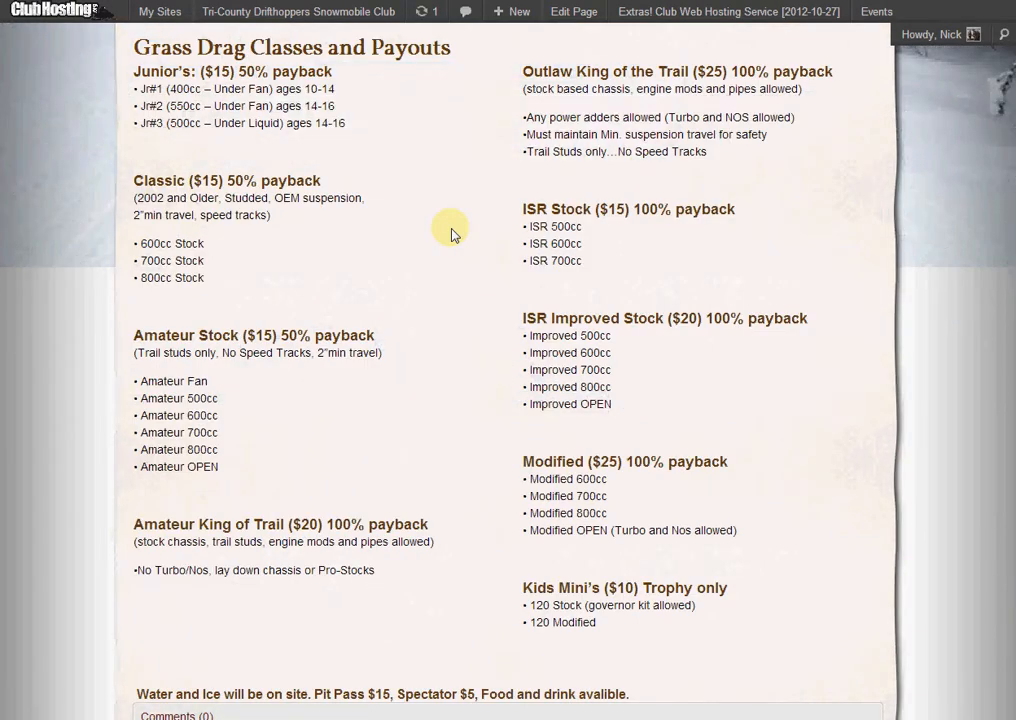
mouse_move(367, 188)
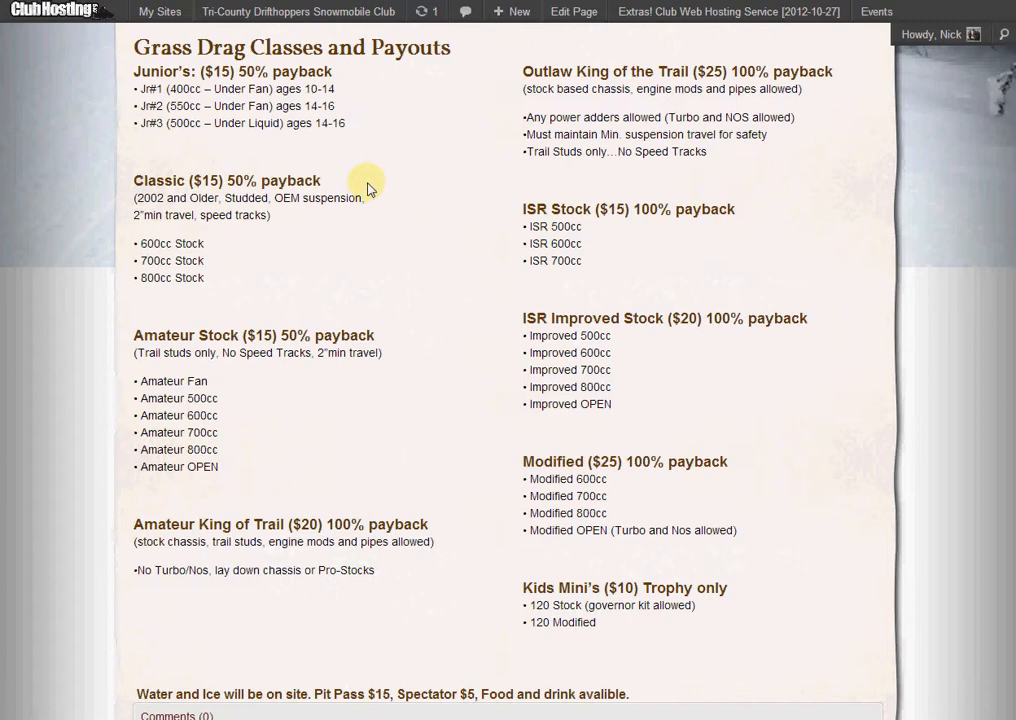
mouse_move(343, 137)
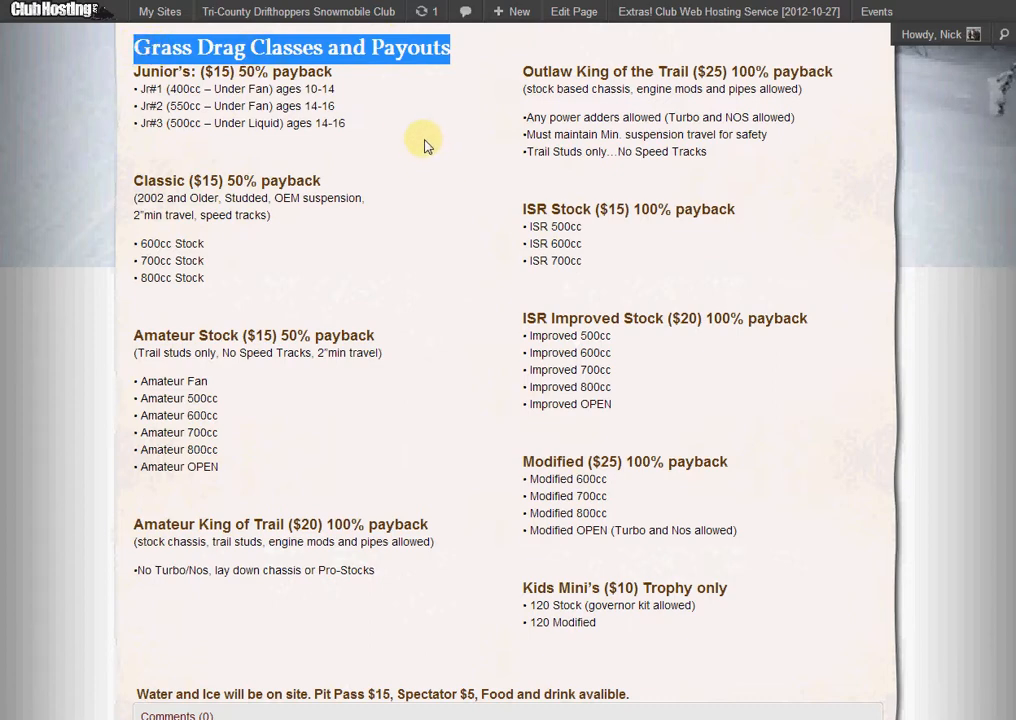
mouse_move(406, 126)
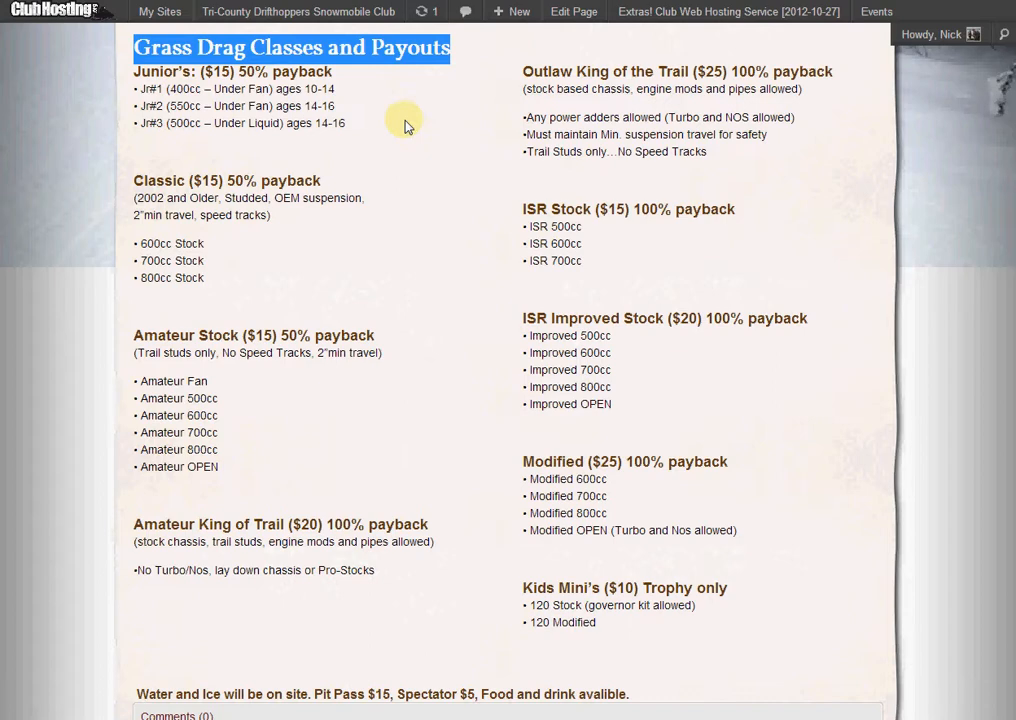
mouse_move(383, 105)
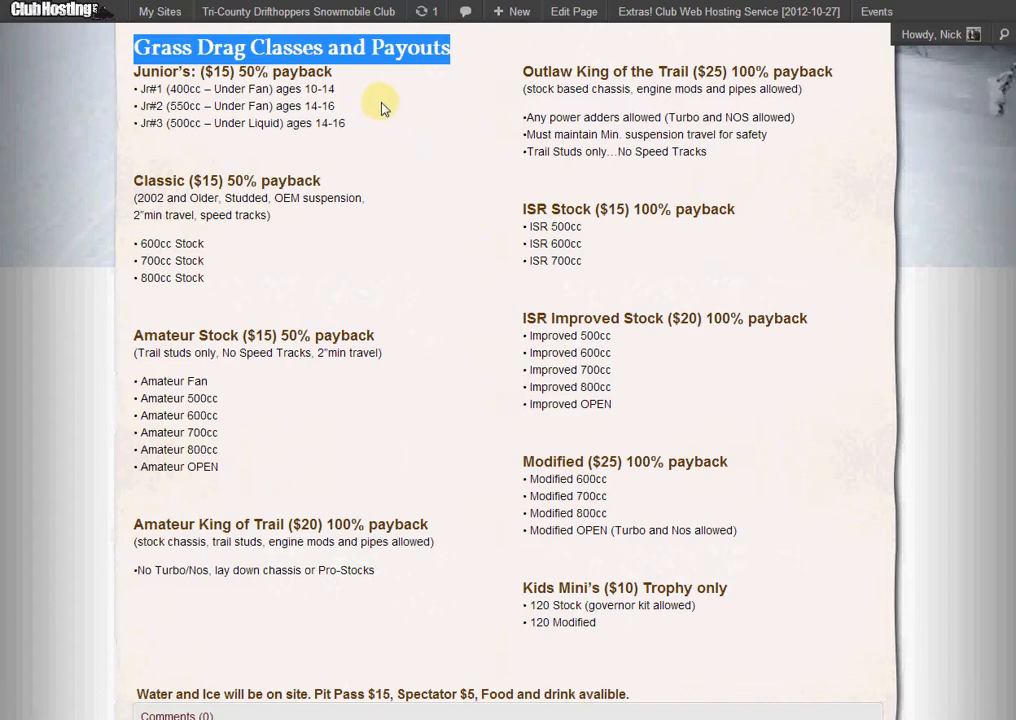
mouse_move(440, 96)
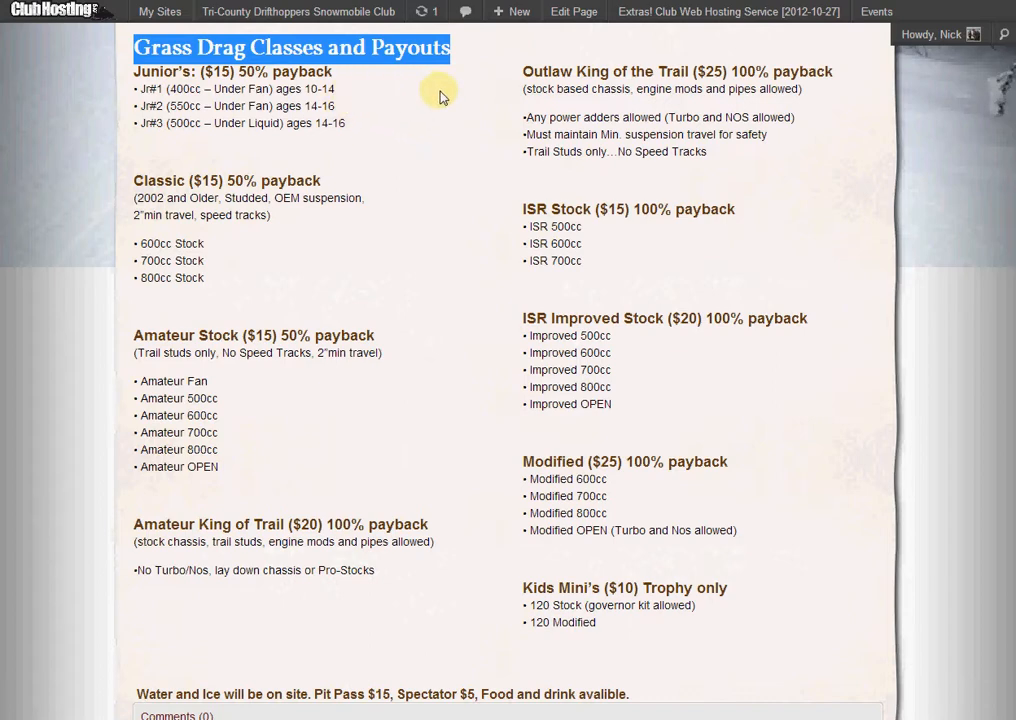
mouse_move(428, 93)
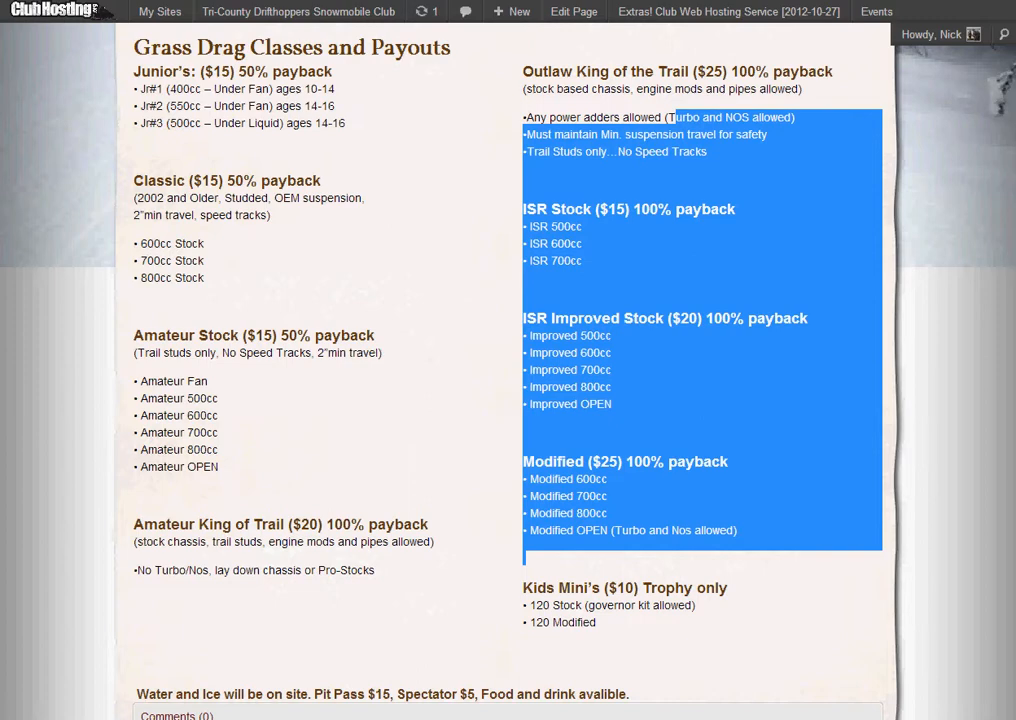
click(573, 11)
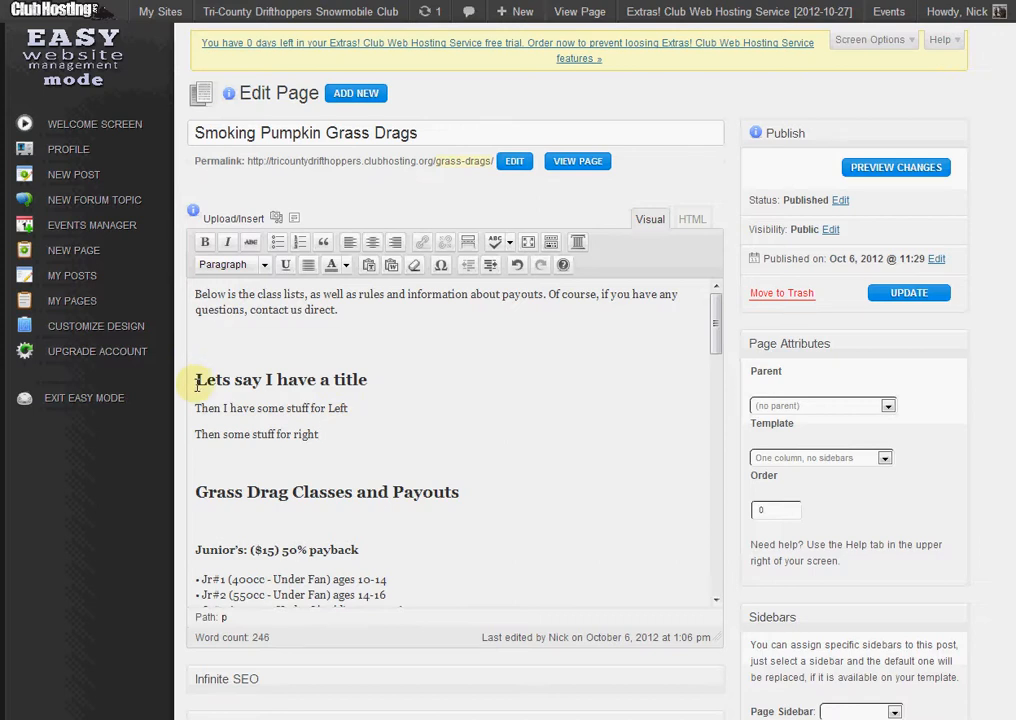
mouse_move(343, 367)
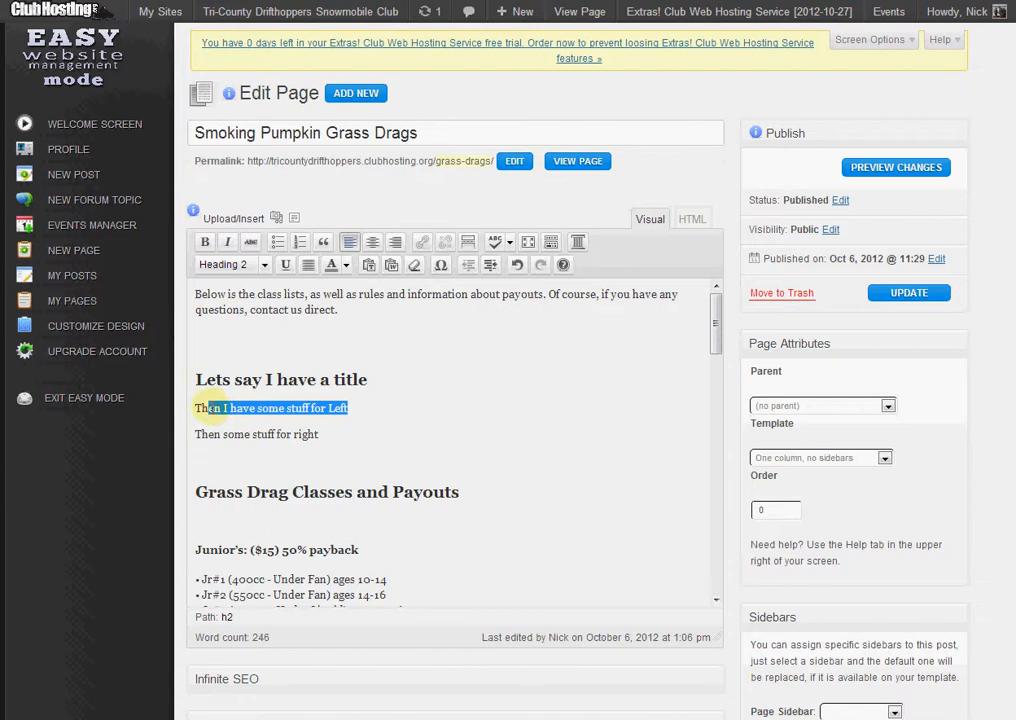
click(383, 421)
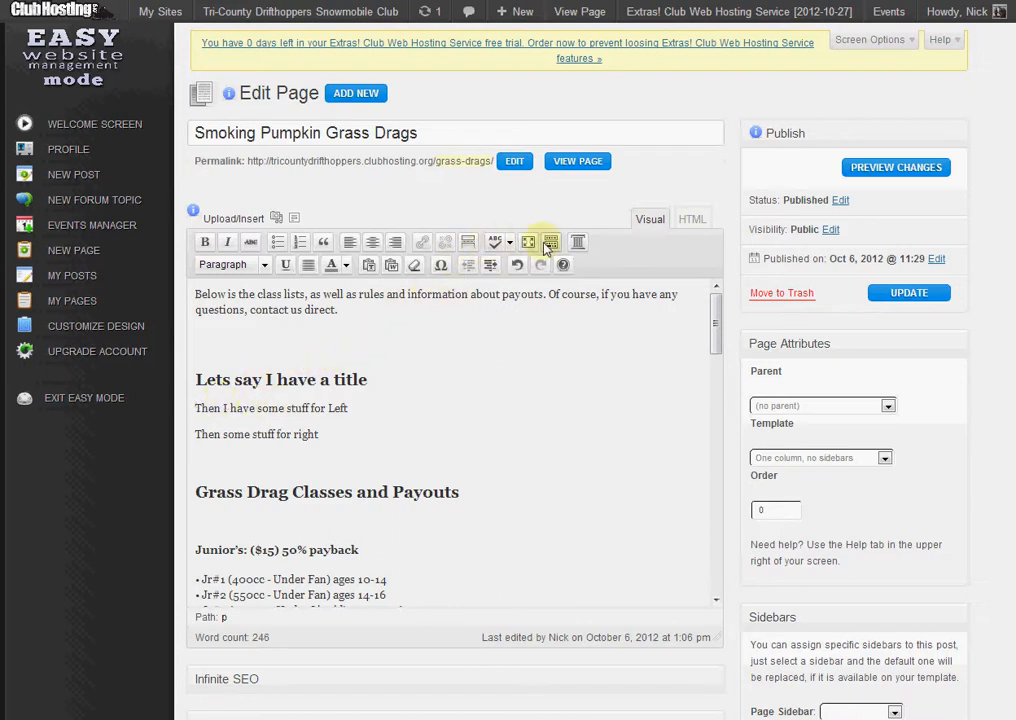
mouse_move(578, 242)
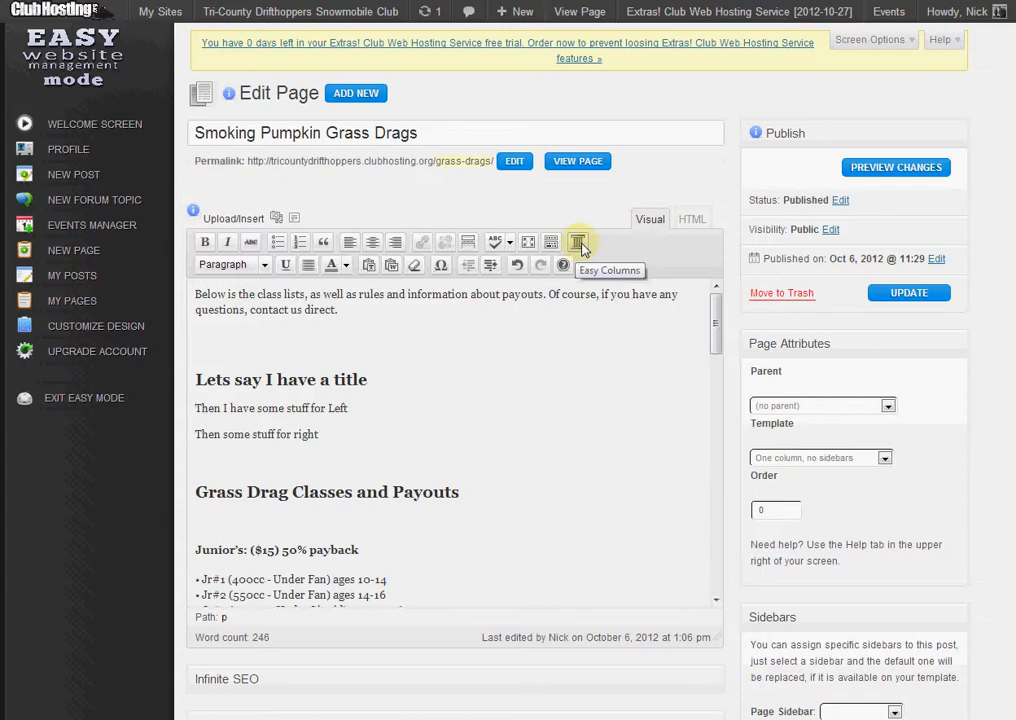
Step: Insert a 1/2 + 1/2 Easy Columns pair under the sample title
click(579, 242)
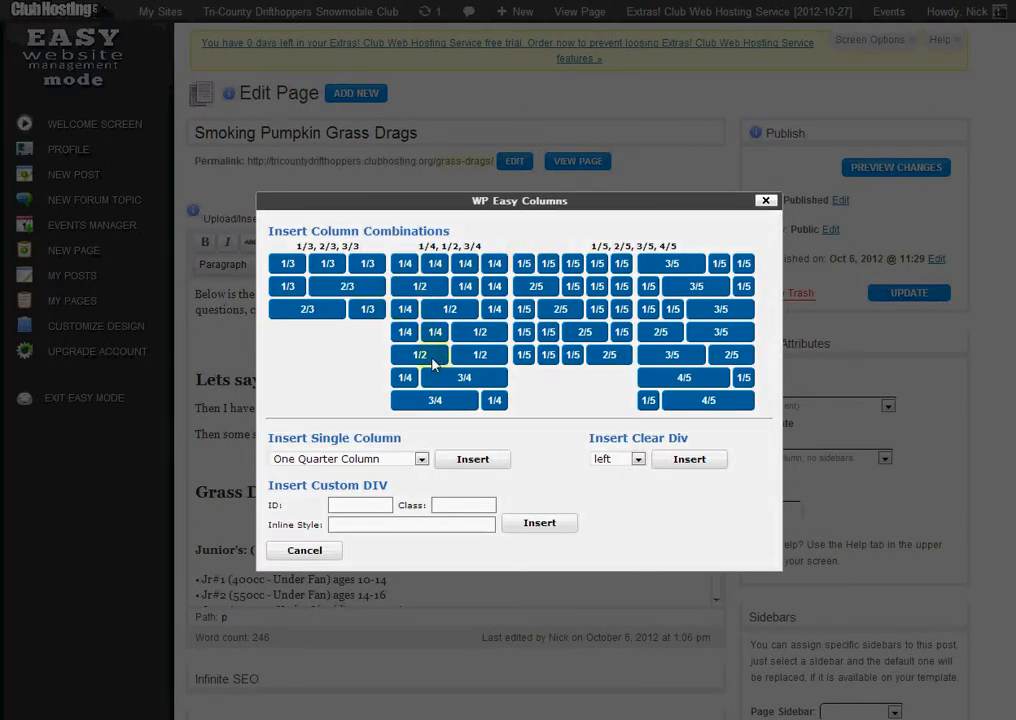
click(419, 354)
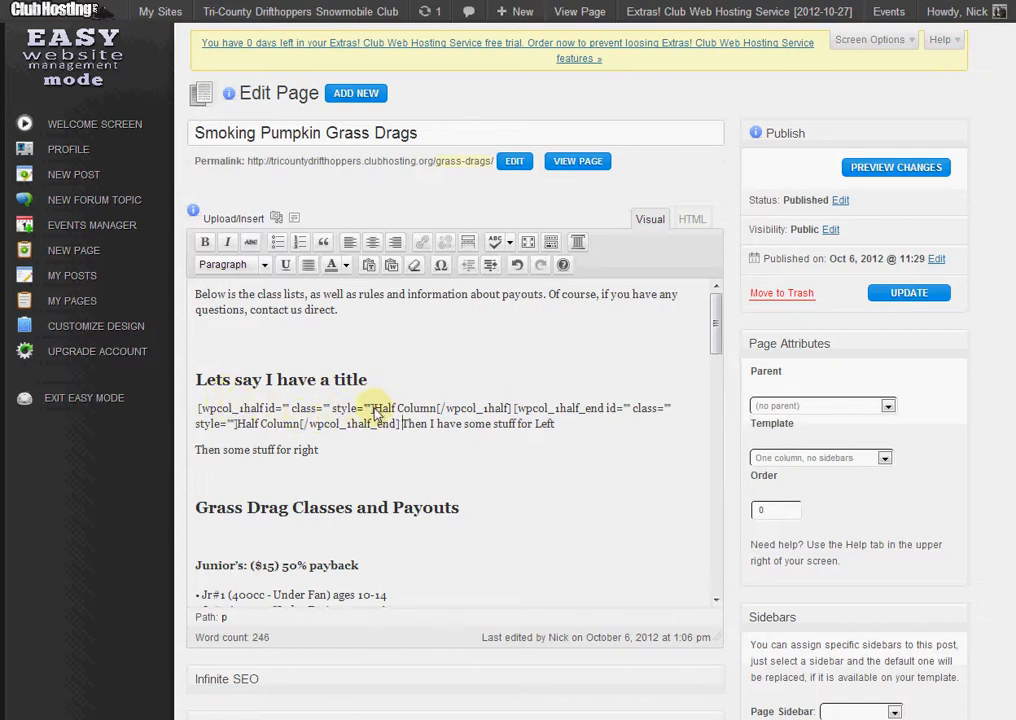
double_click(405, 408)
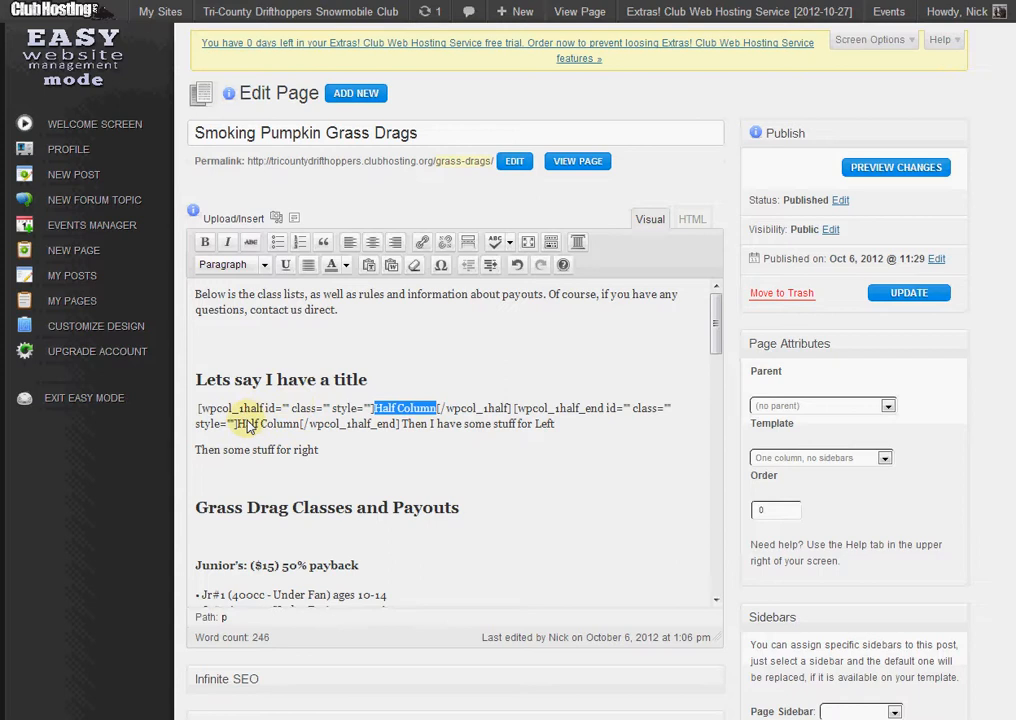
double_click(268, 423)
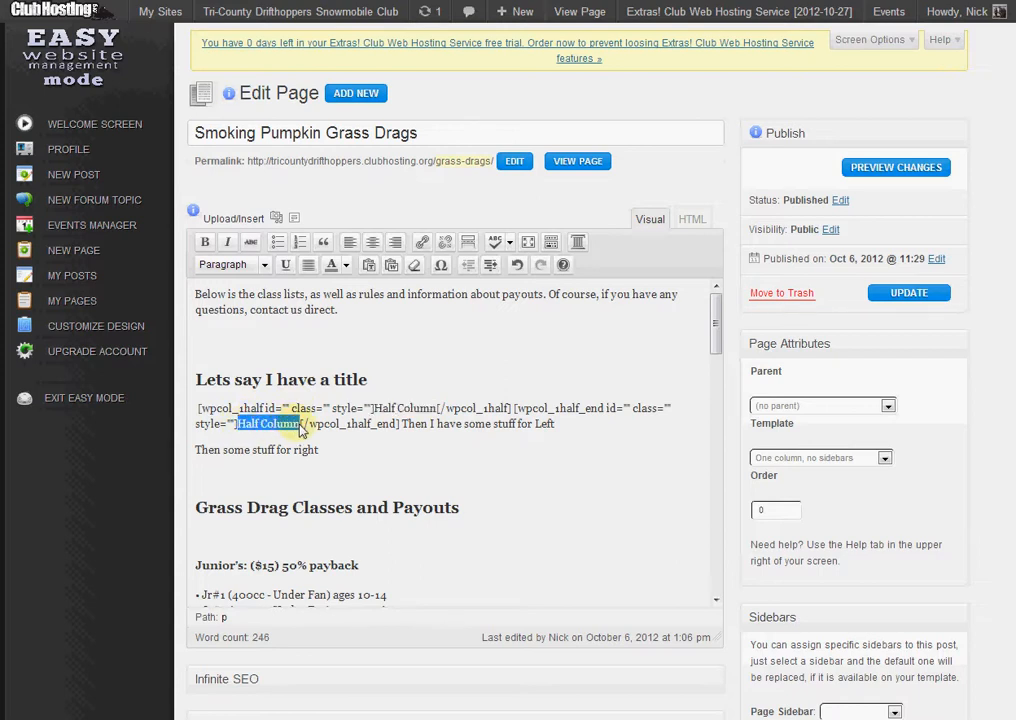
mouse_move(408, 427)
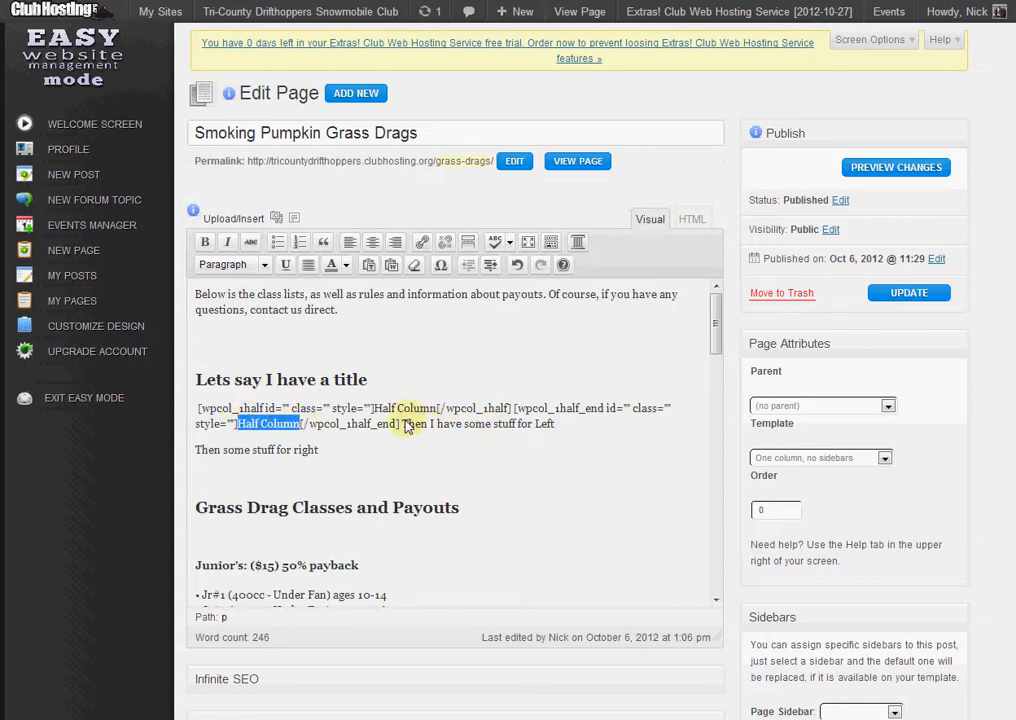
Step: Move 'Then I have some stuff for Left' into the first half column
drag(427, 423, 555, 423)
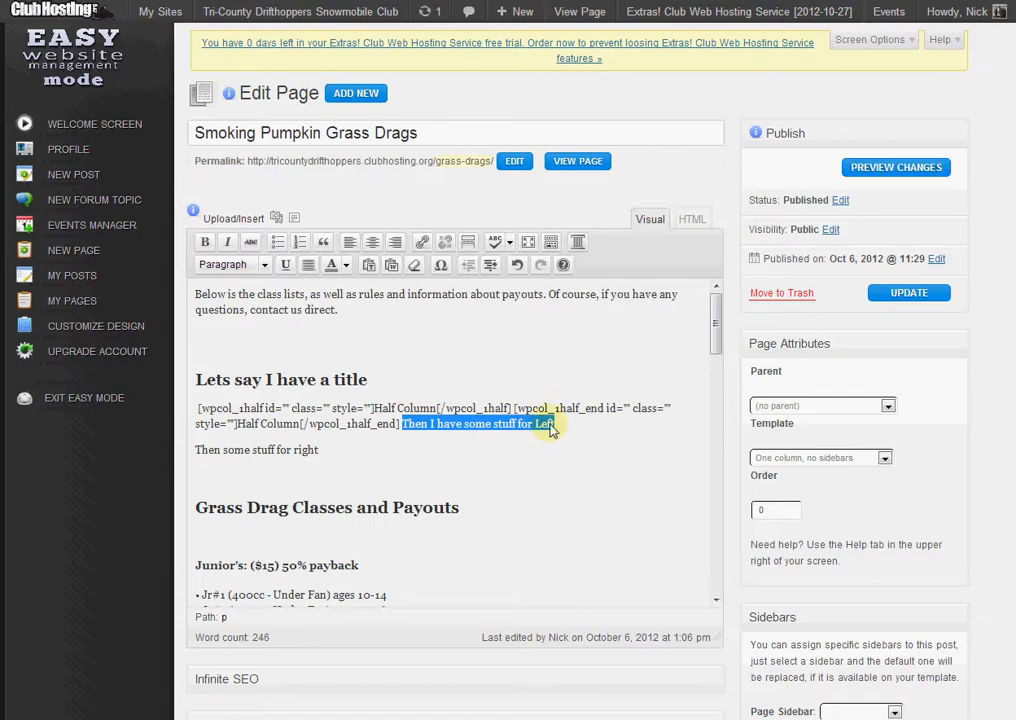
right_click(545, 423)
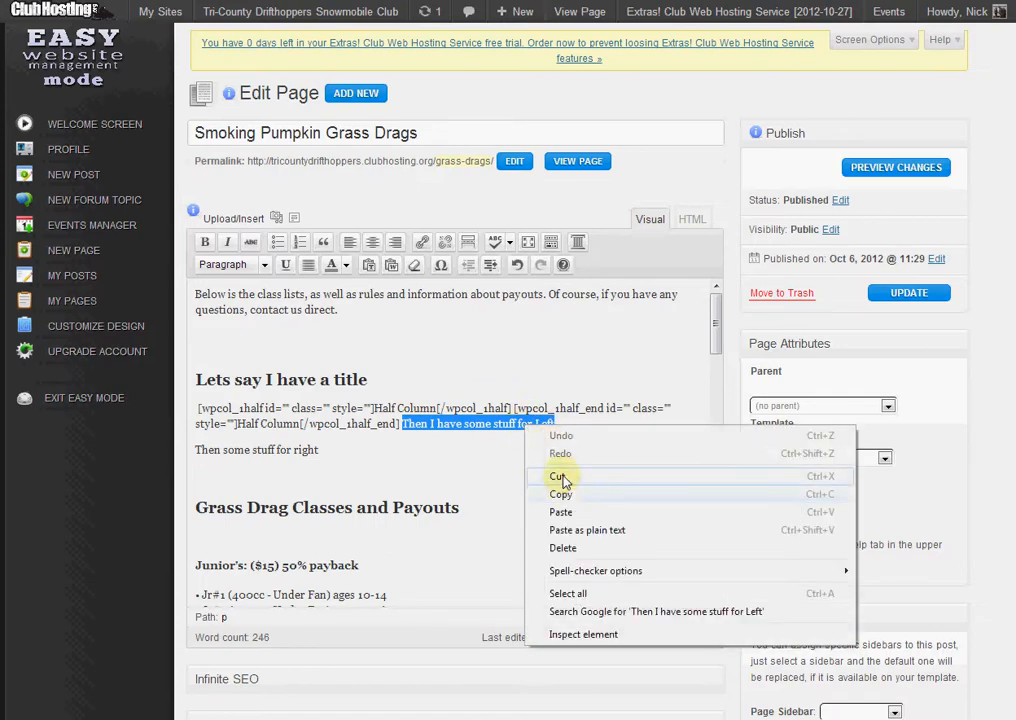
click(559, 476)
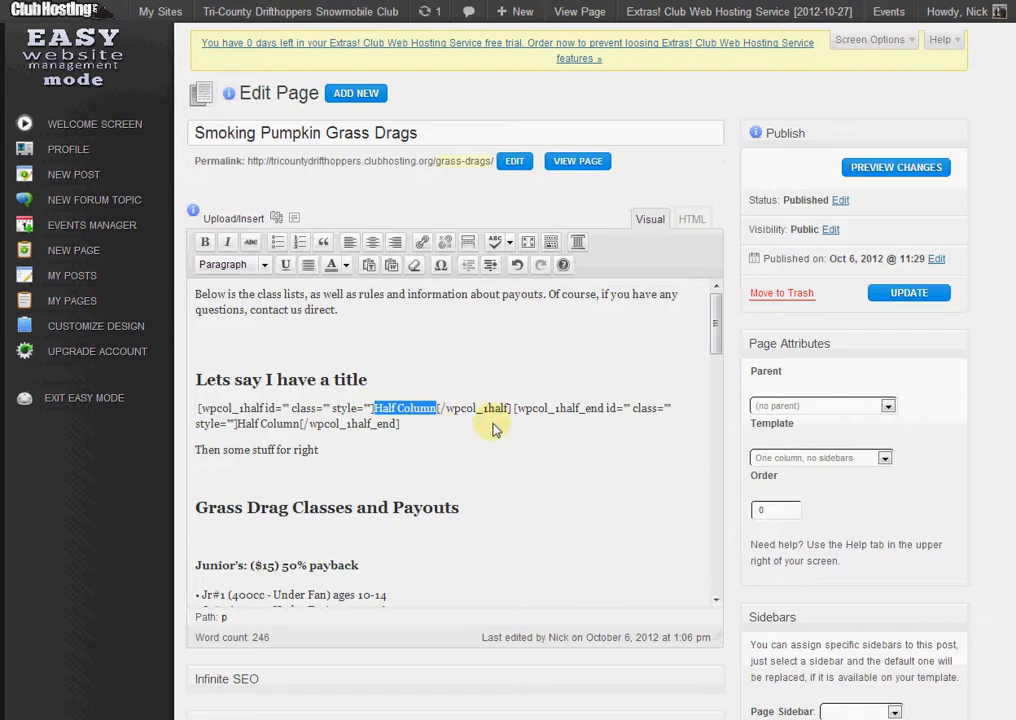
text(Then I have some stuff for Left)
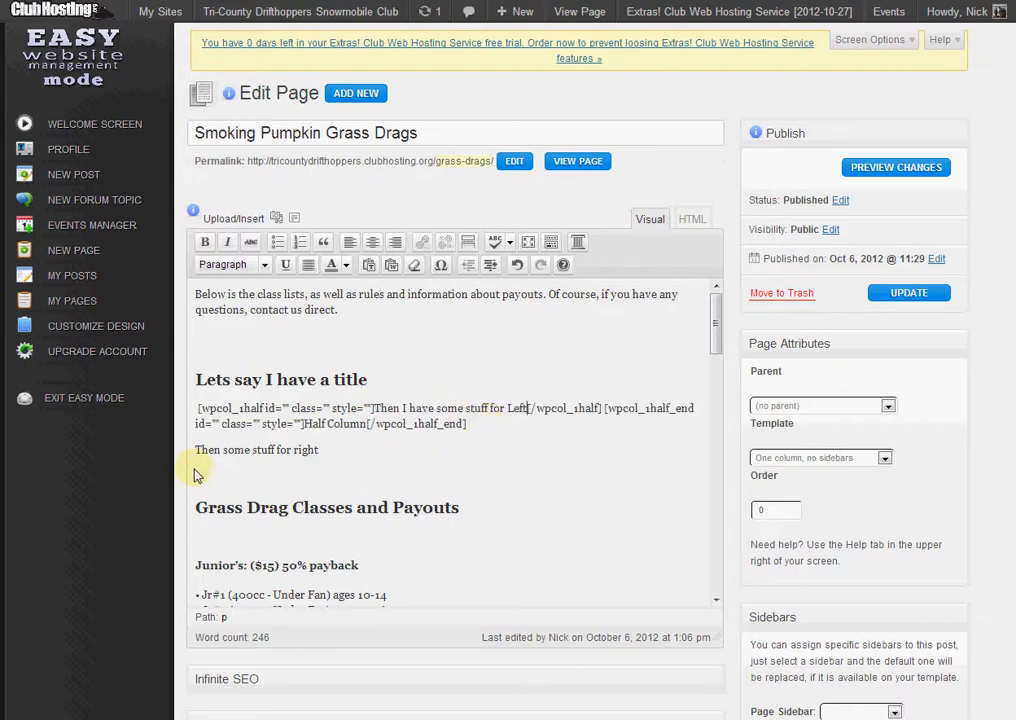
Step: Put 'Then some stuff for right' into the second half column
drag(220, 449, 319, 449)
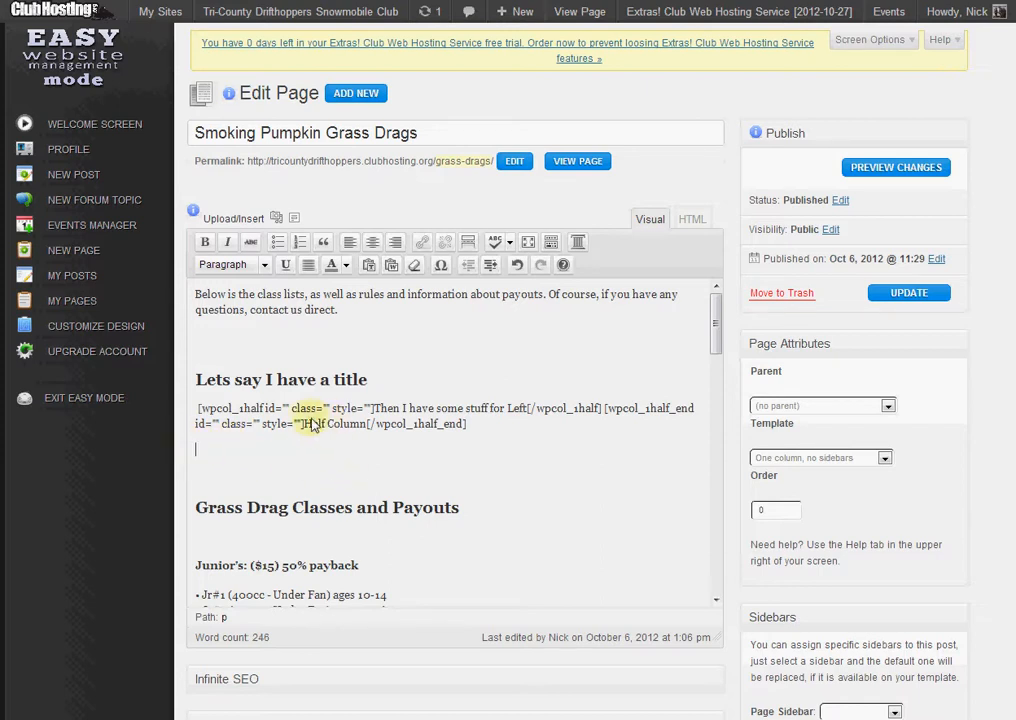
double_click(334, 423)
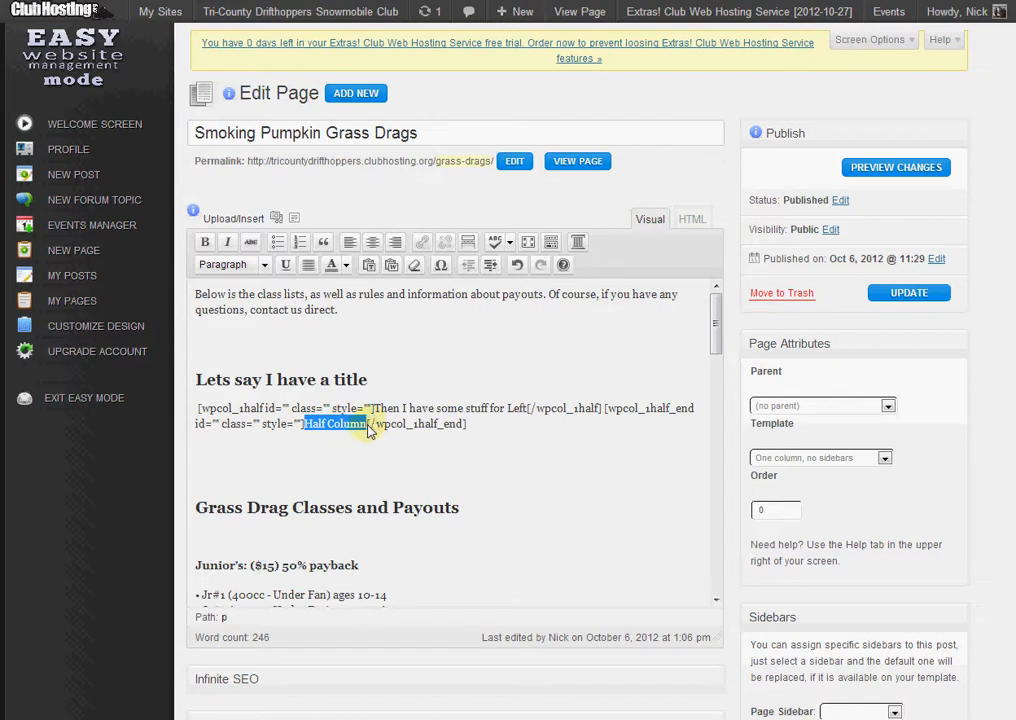
text(Then some stuff for right)
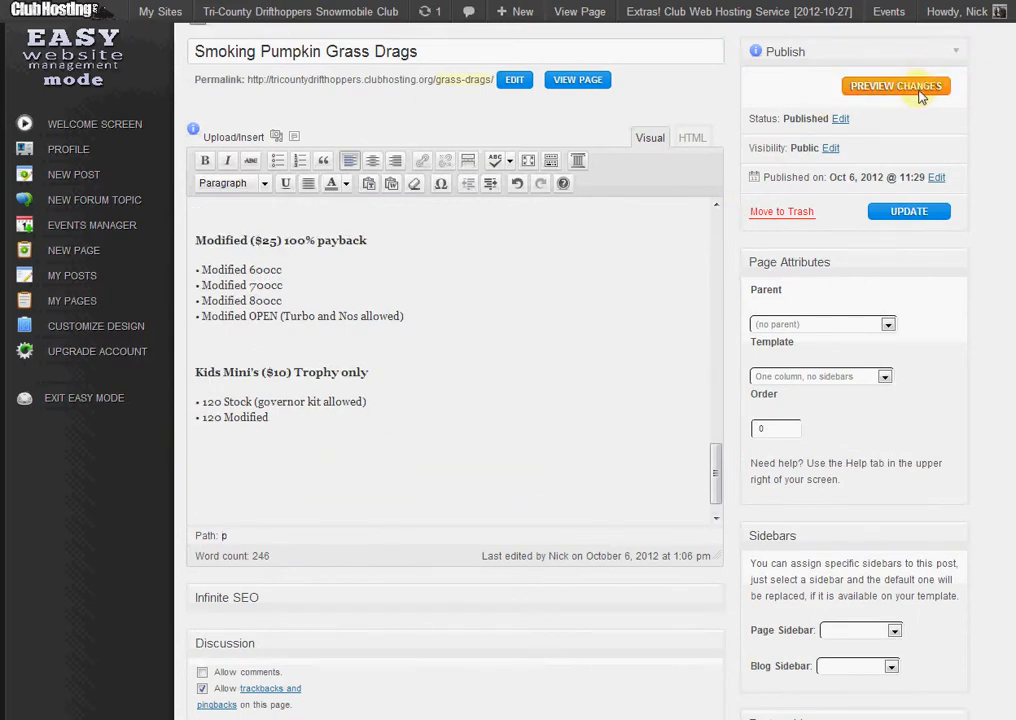
mouse_move(797, 142)
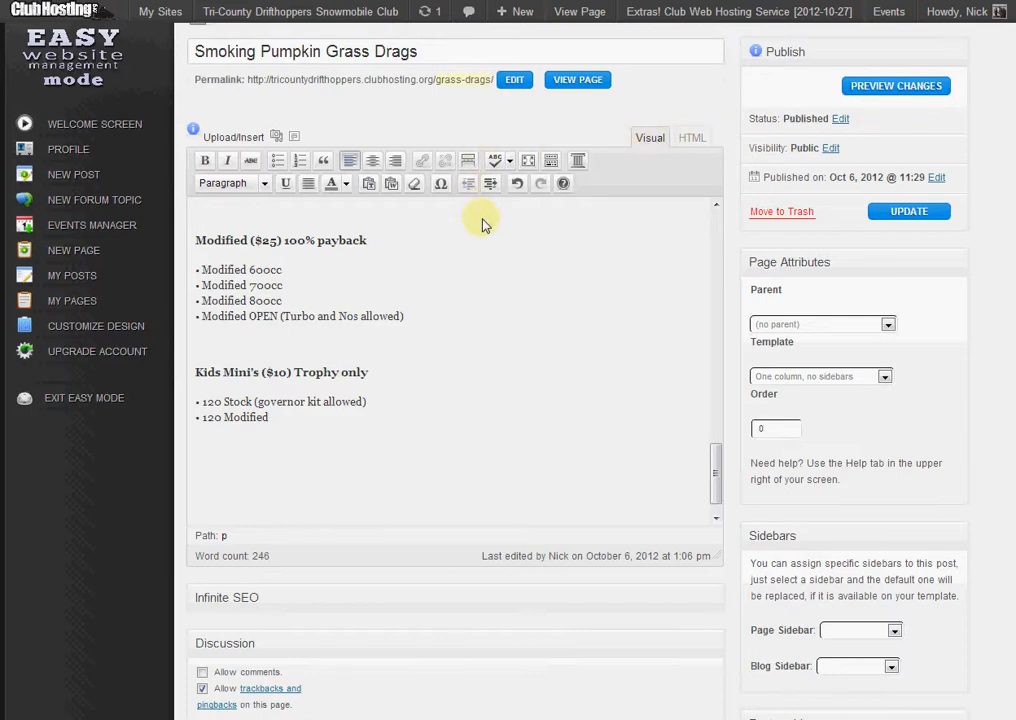
mouse_move(449, 245)
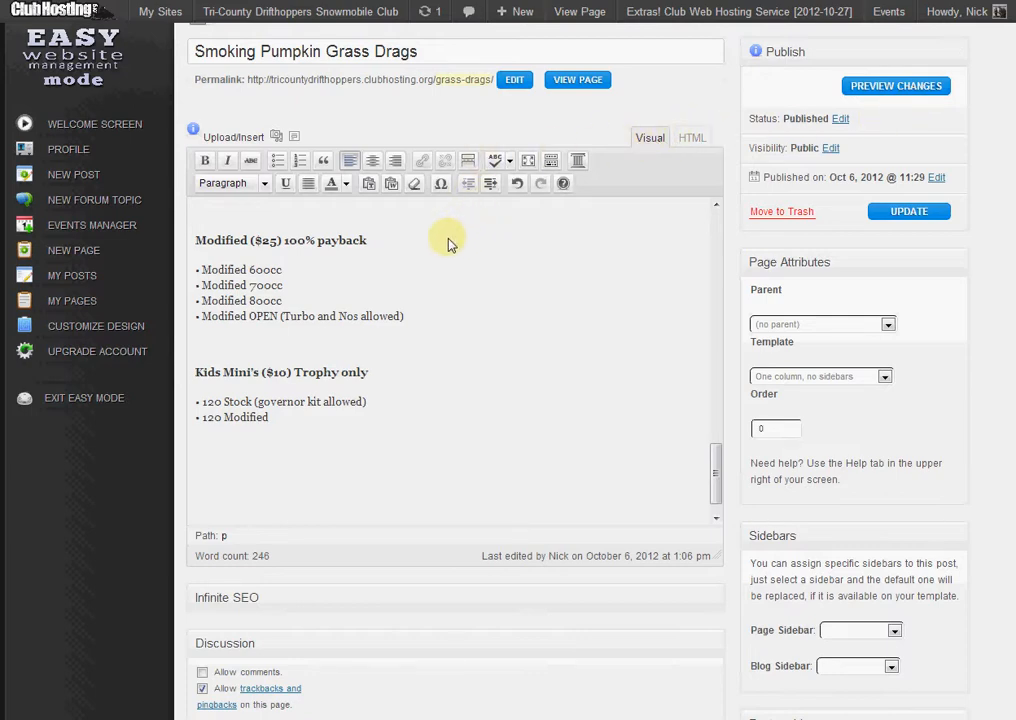
Step: Preview the published page to see the left and right lines side by side
click(577, 79)
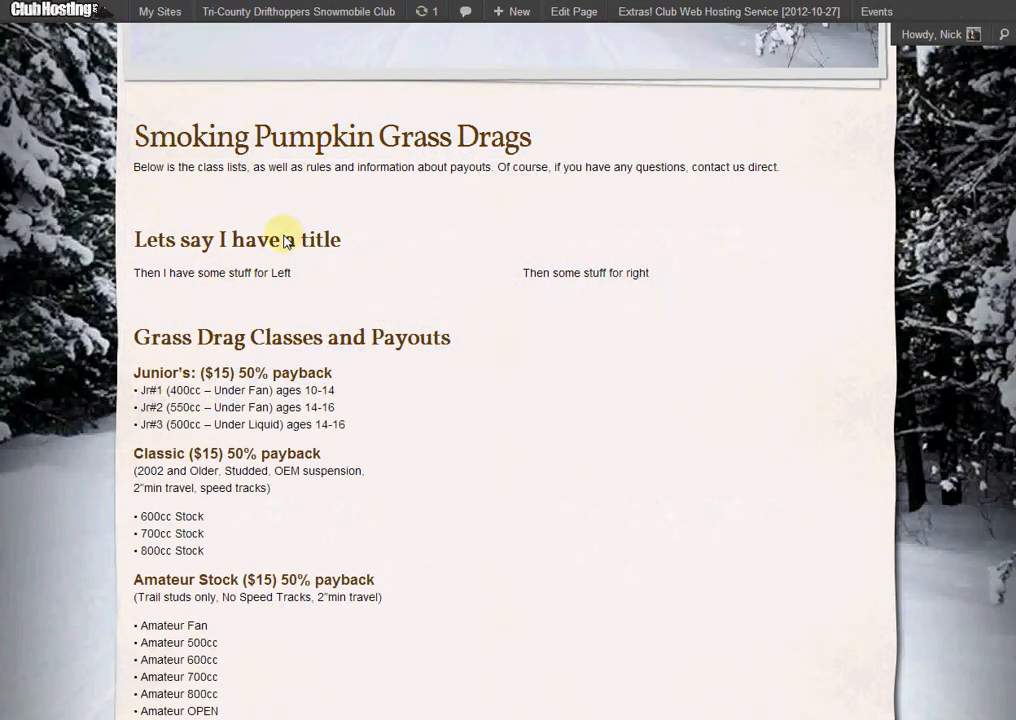
mouse_move(485, 278)
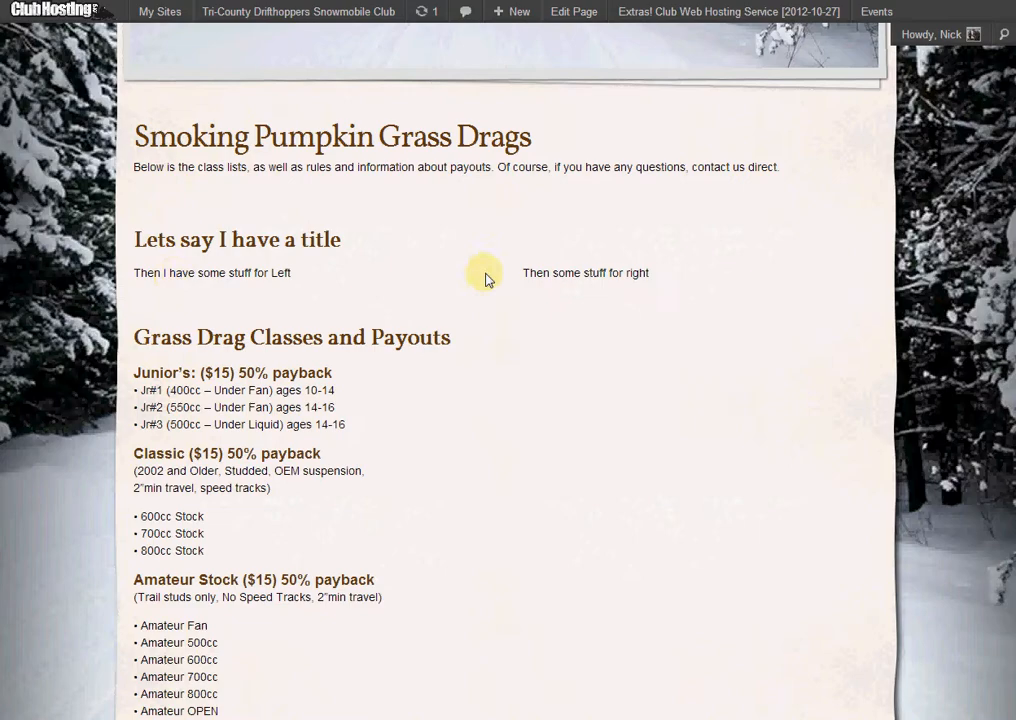
Step: Scroll through the live class lists, then return to the page editor
scroll(down, 3)
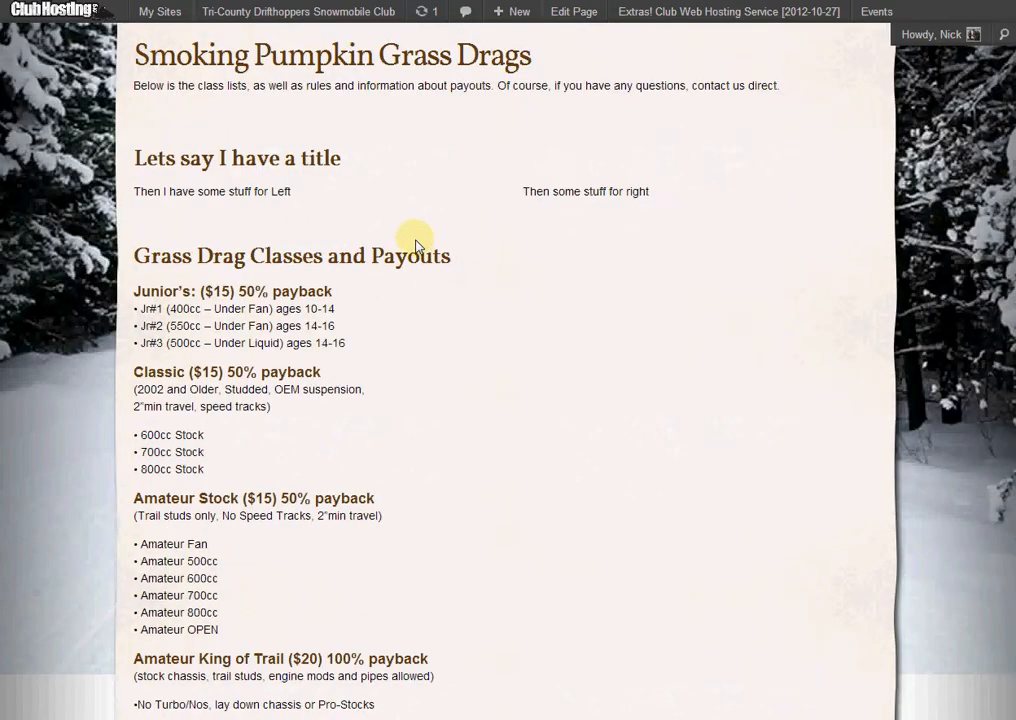
scroll(down, 3)
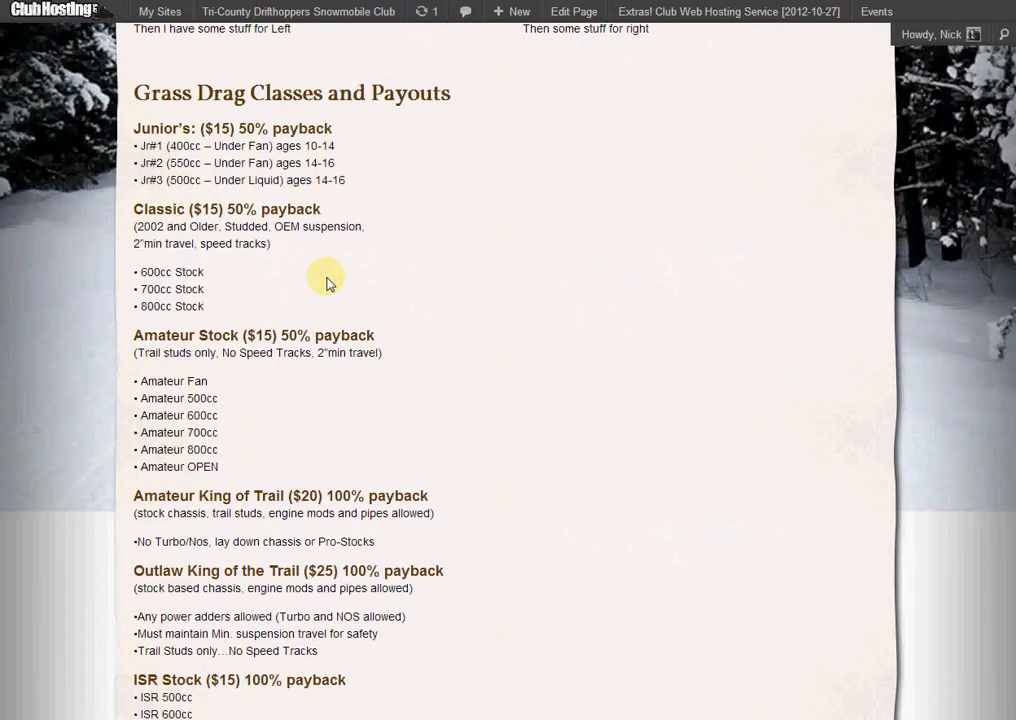
scroll(down, 3)
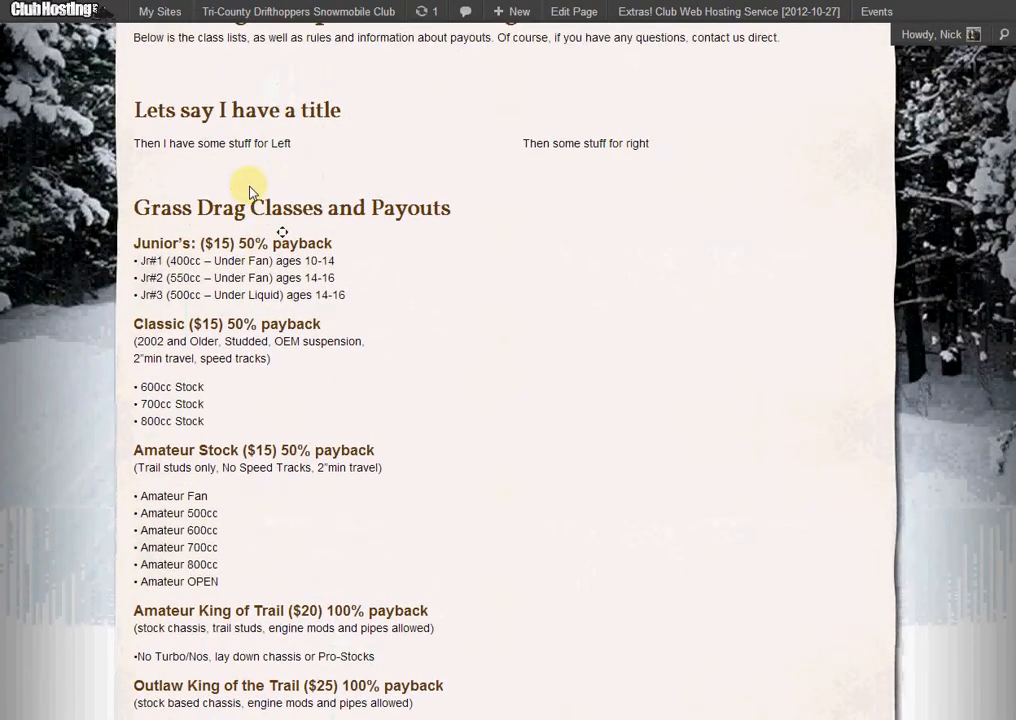
scroll(down, 3)
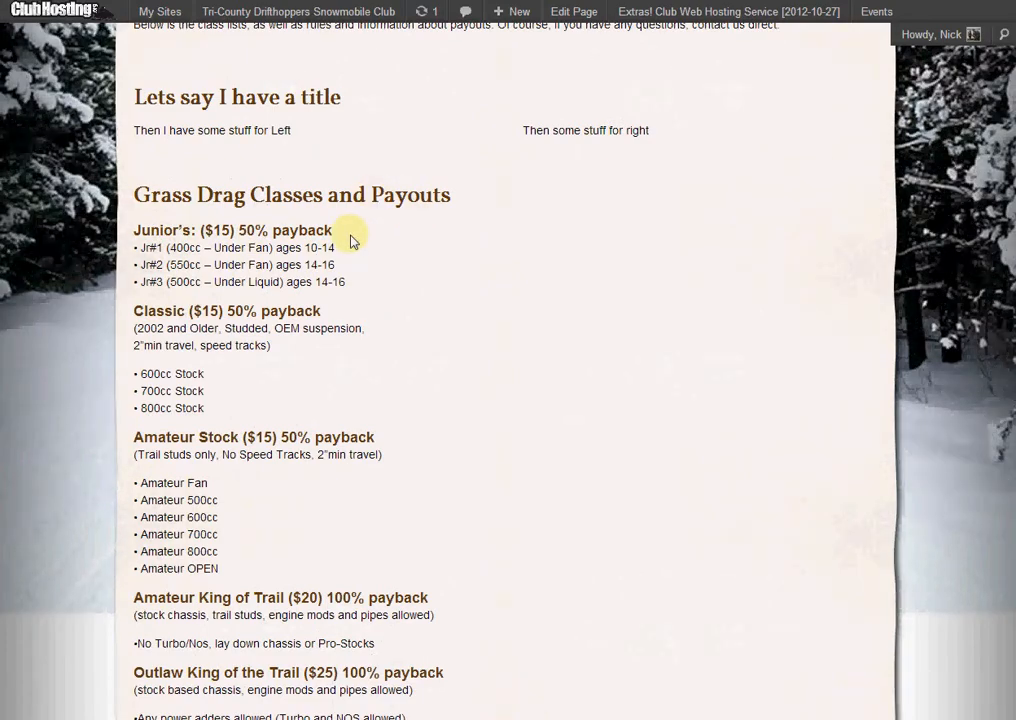
scroll(down, 3)
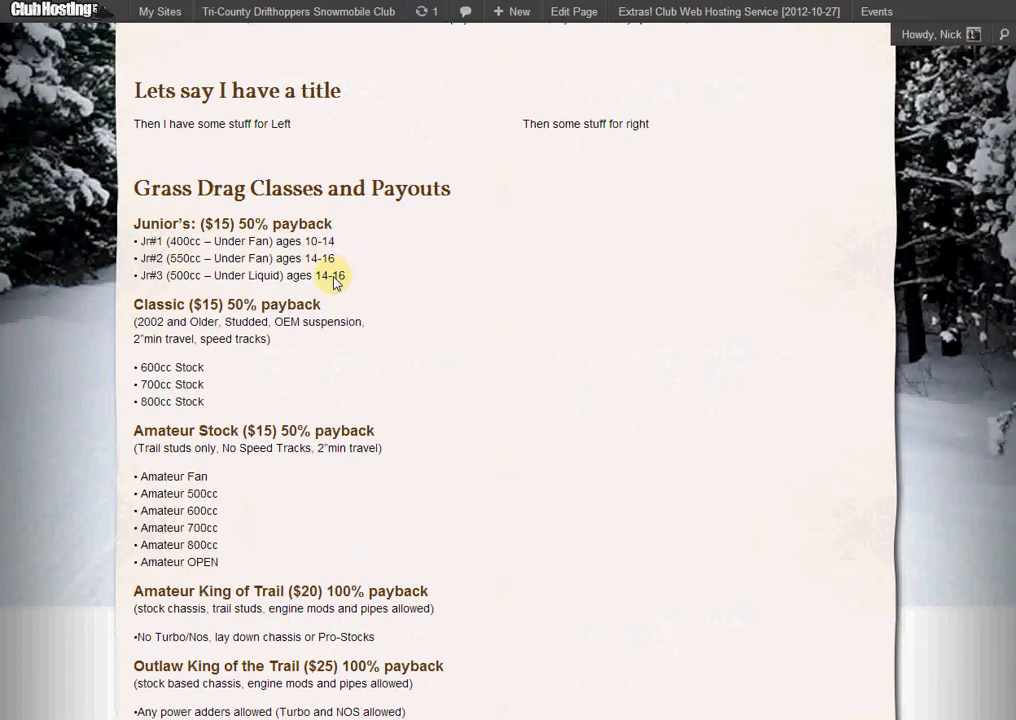
mouse_move(180, 388)
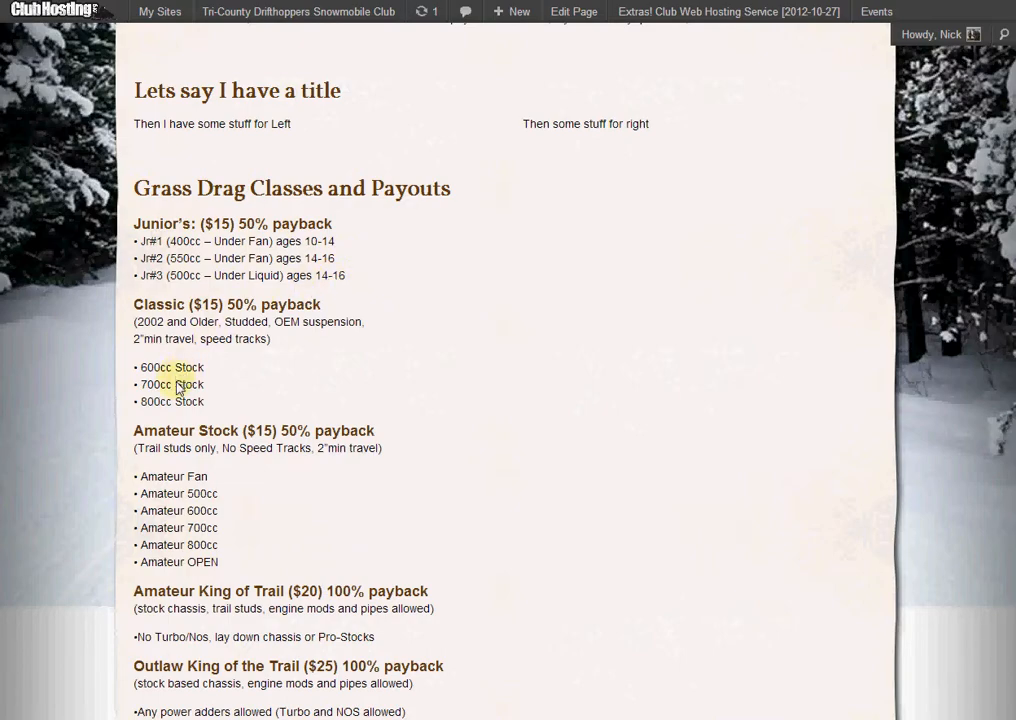
scroll(down, 3)
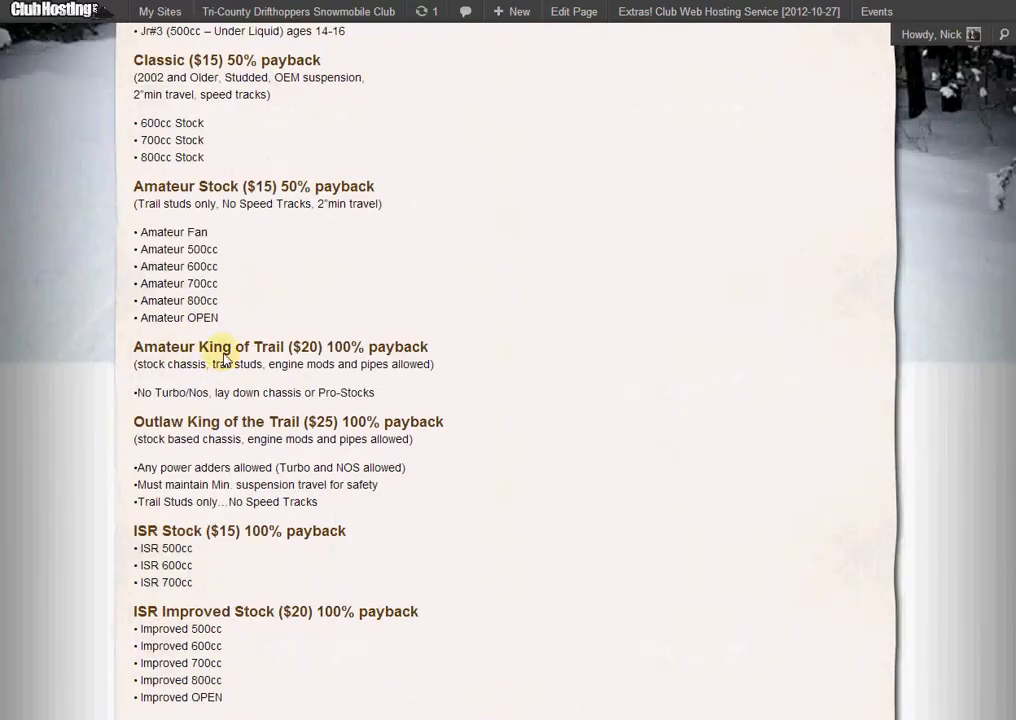
mouse_move(195, 400)
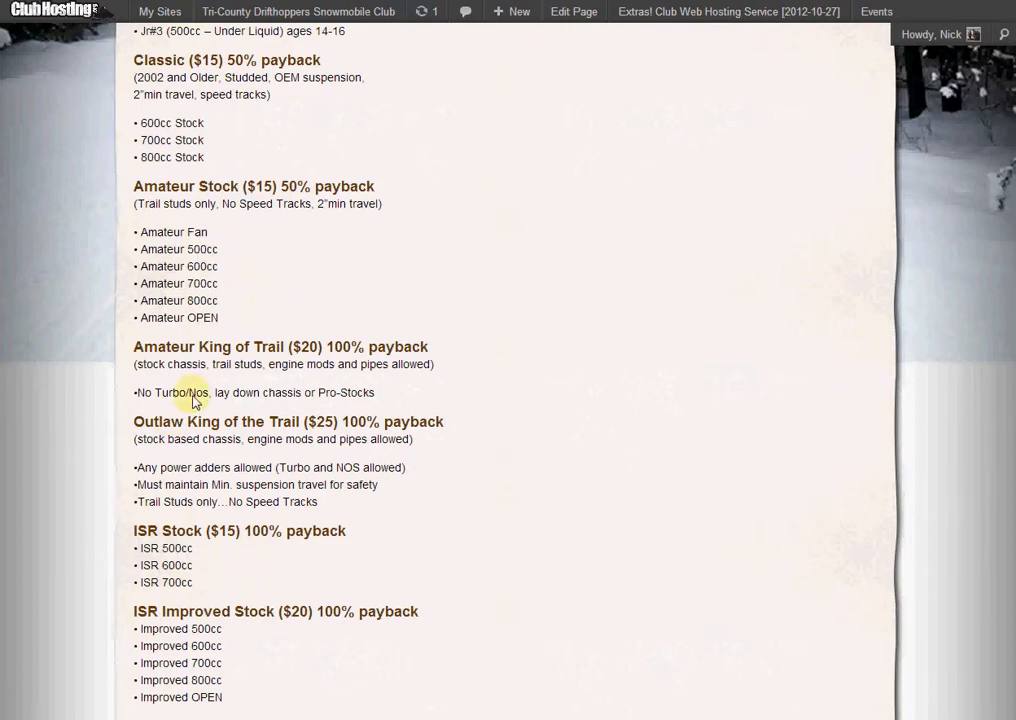
mouse_move(206, 476)
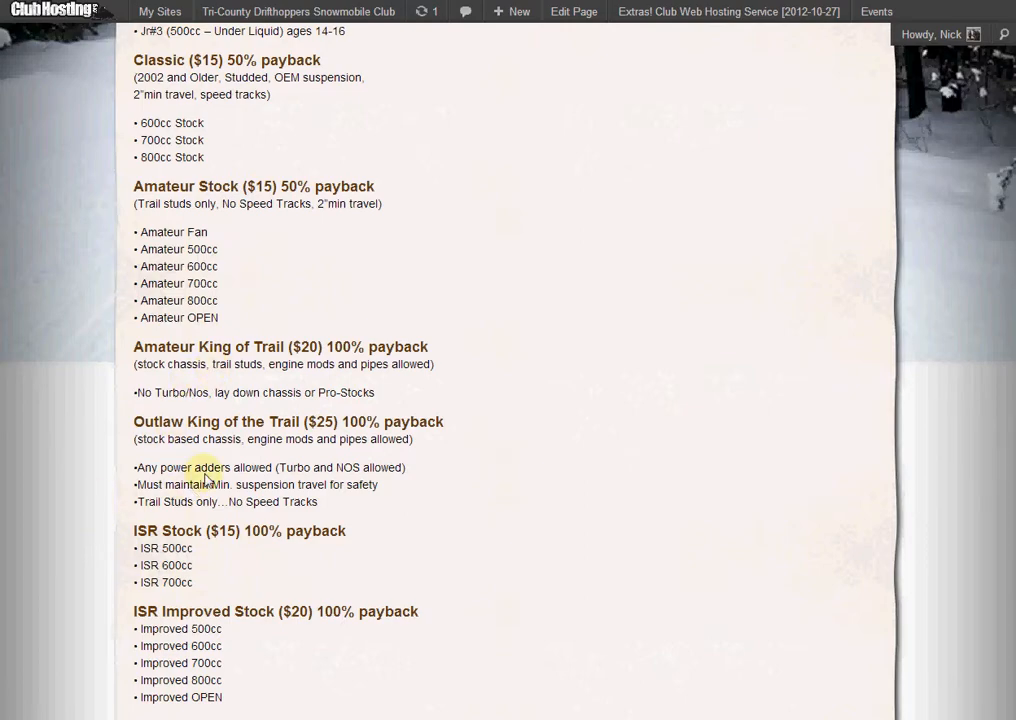
scroll(down, 3)
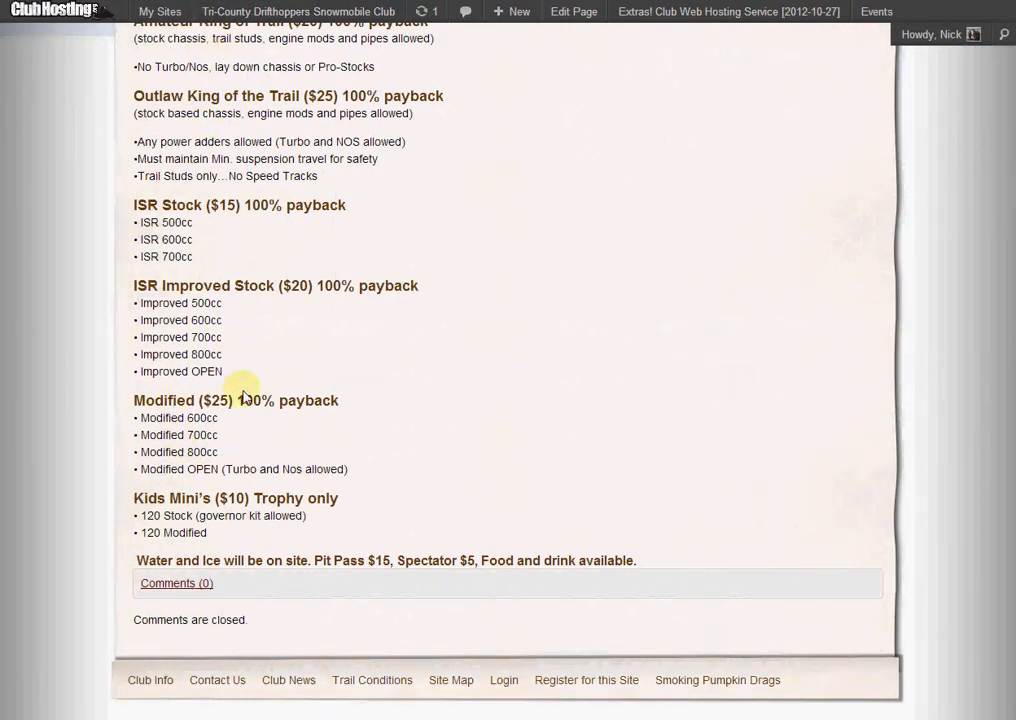
scroll(up, 3)
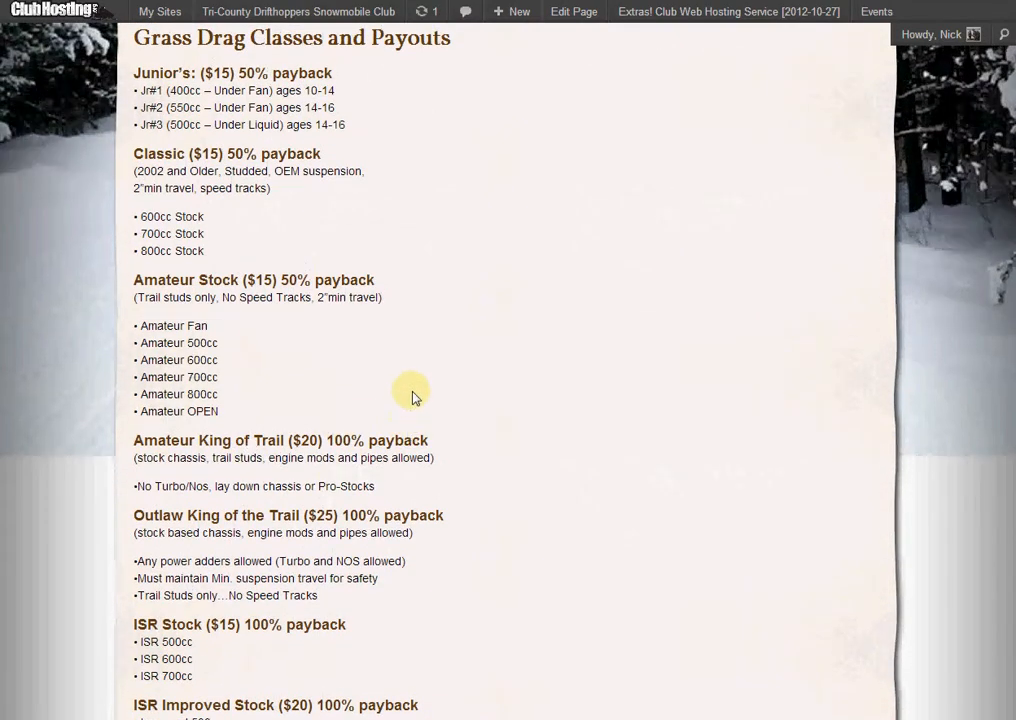
scroll(down, 3)
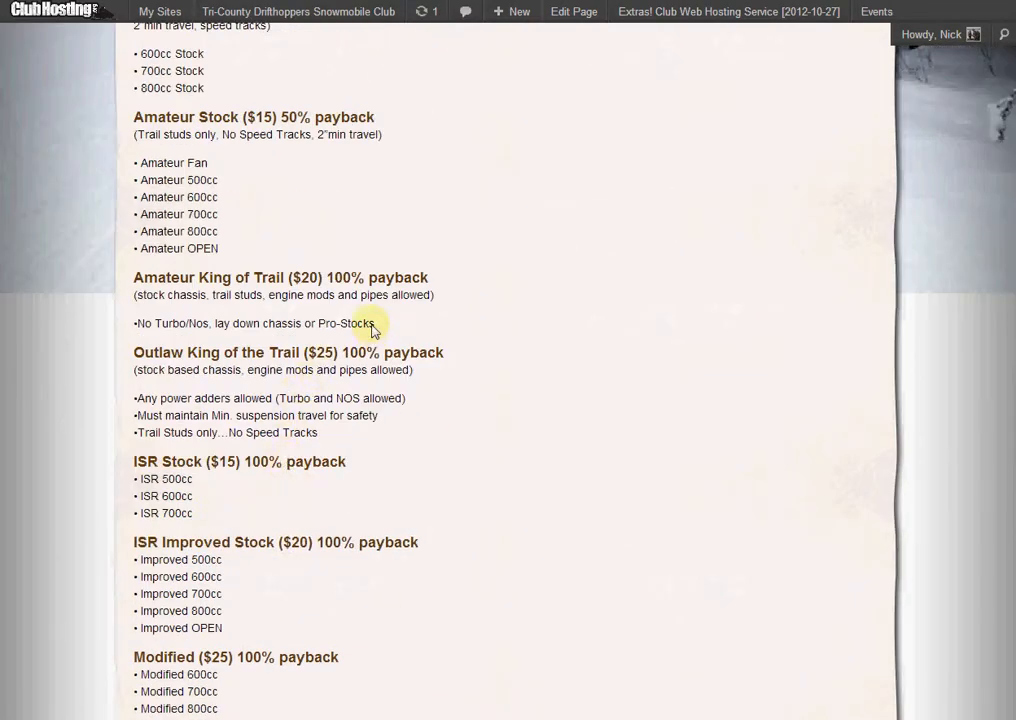
scroll(down, 3)
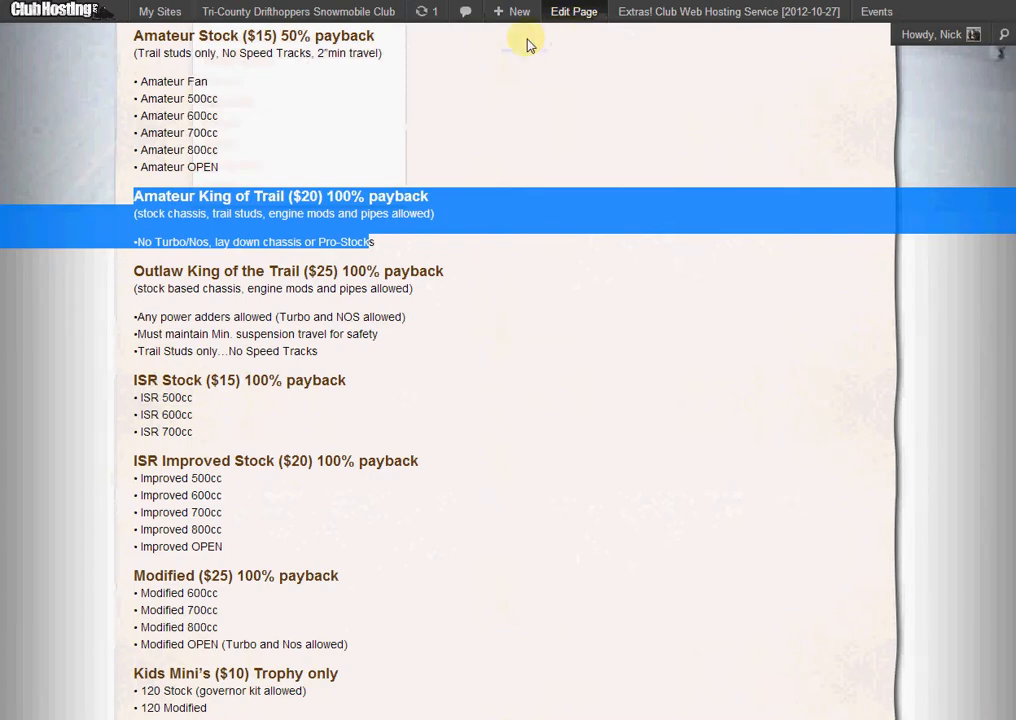
click(573, 11)
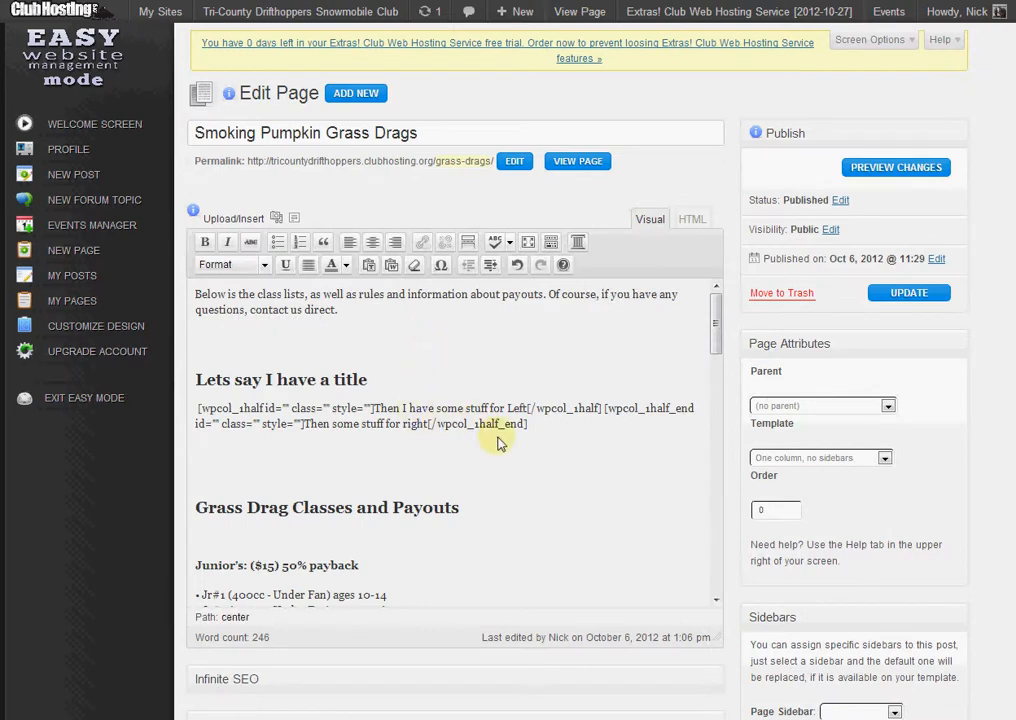
mouse_move(320, 390)
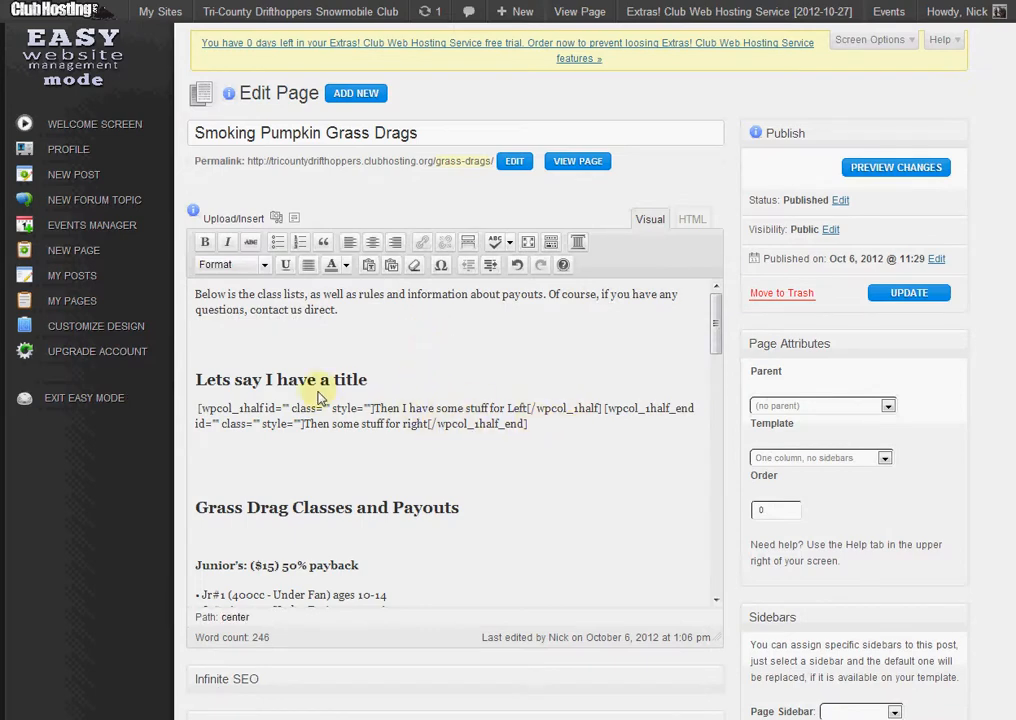
mouse_move(378, 413)
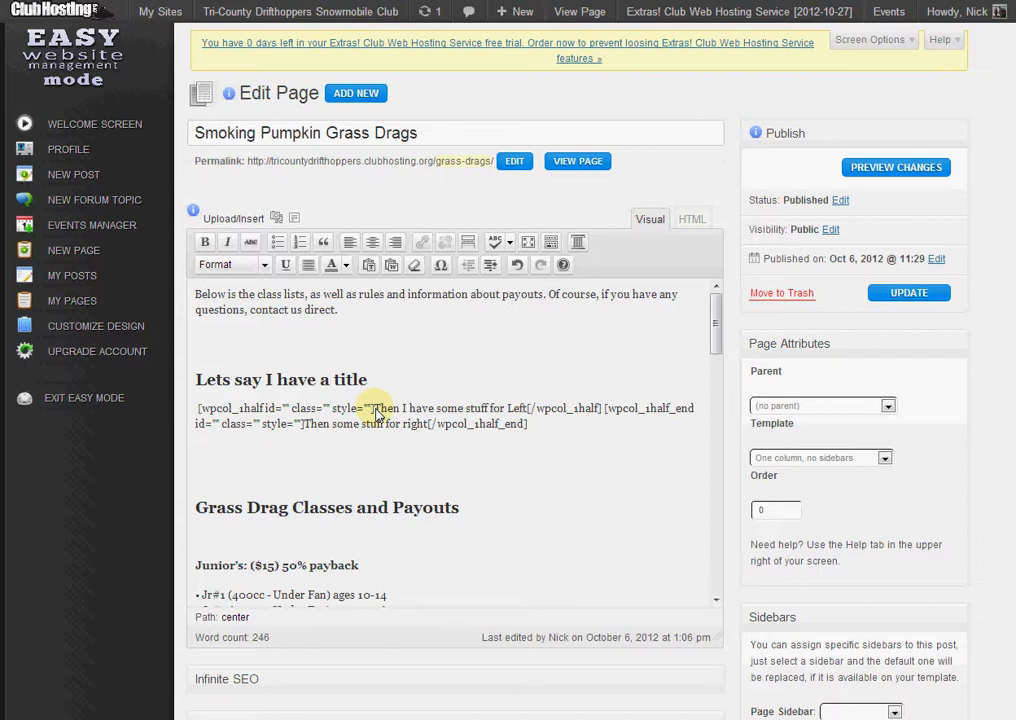
Step: Replace the left column placeholder with the Junior's through Amateur King of Trail class lists
click(447, 350)
text(• Jr#3 (500cc – Under Liquid) ages 14-16)
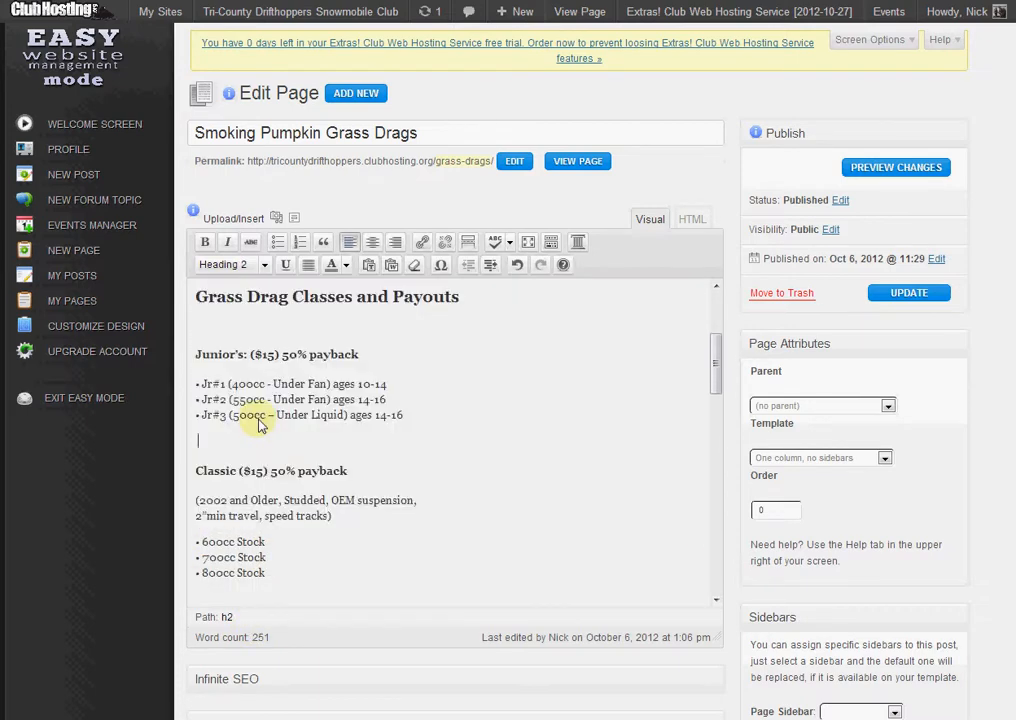
drag(258, 425, 240, 572)
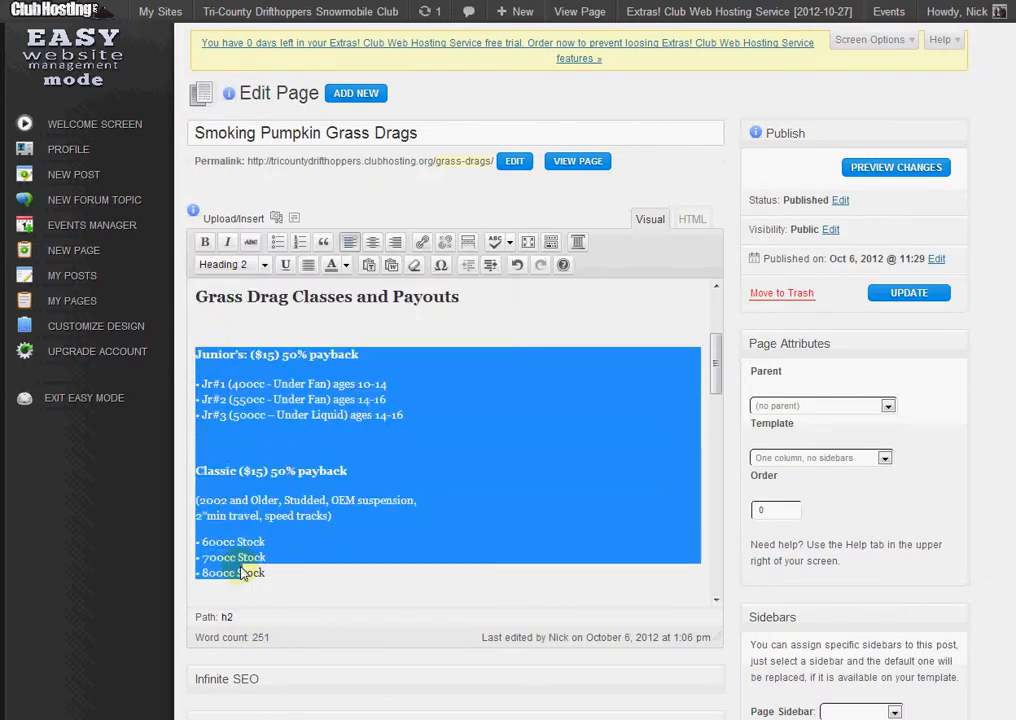
scroll(down, 3)
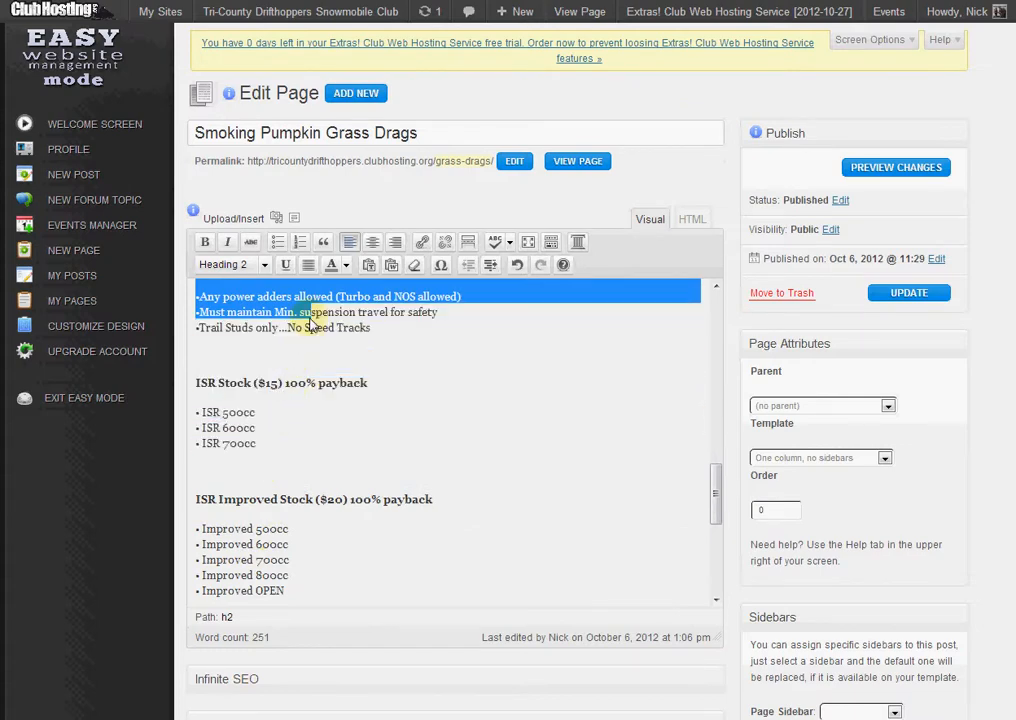
scroll(down, 3)
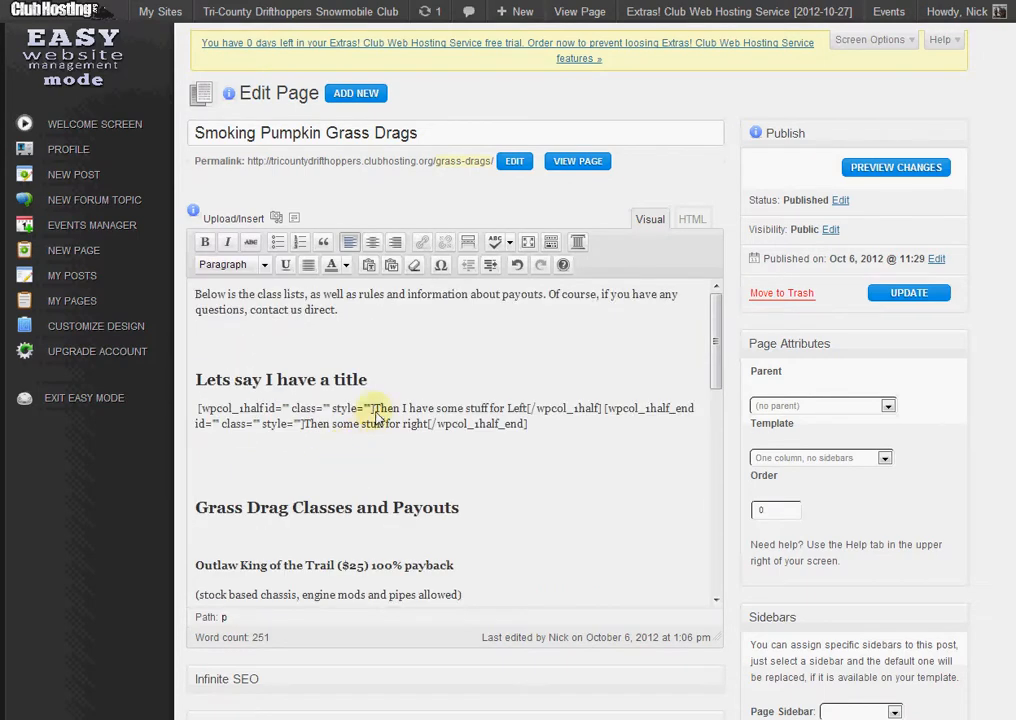
drag(372, 408, 528, 408)
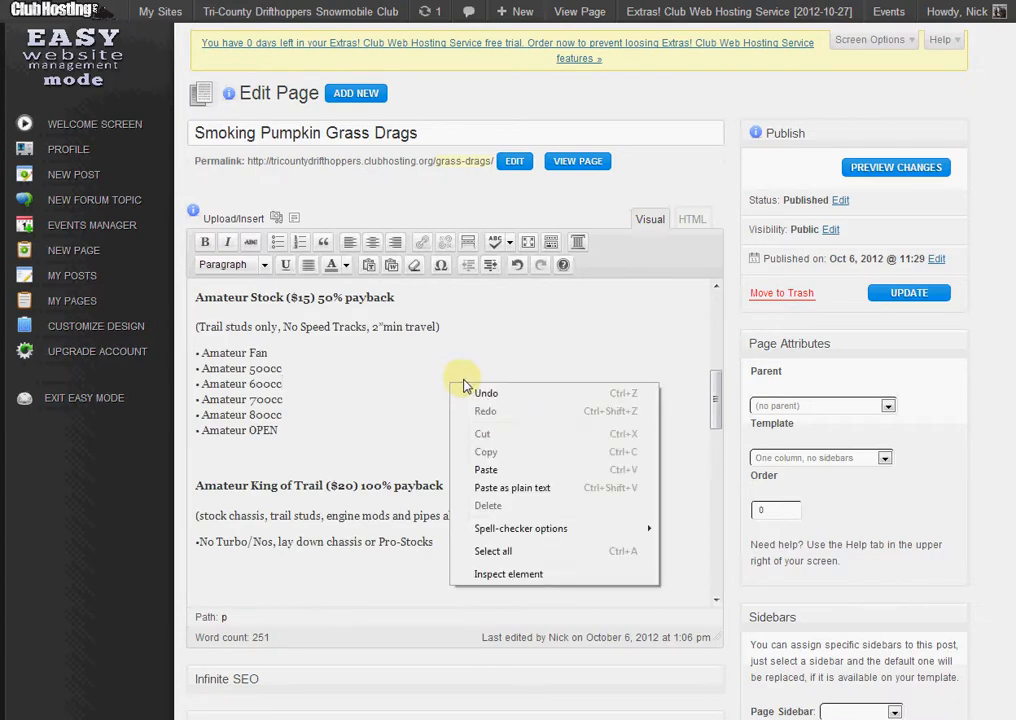
click(440, 415)
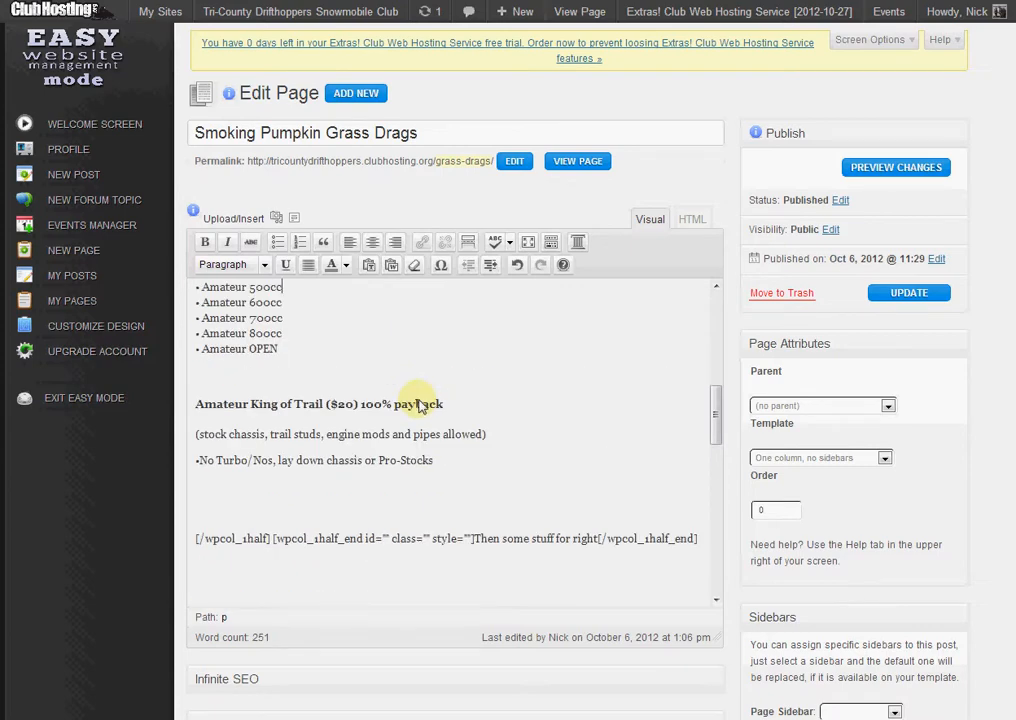
mouse_move(477, 547)
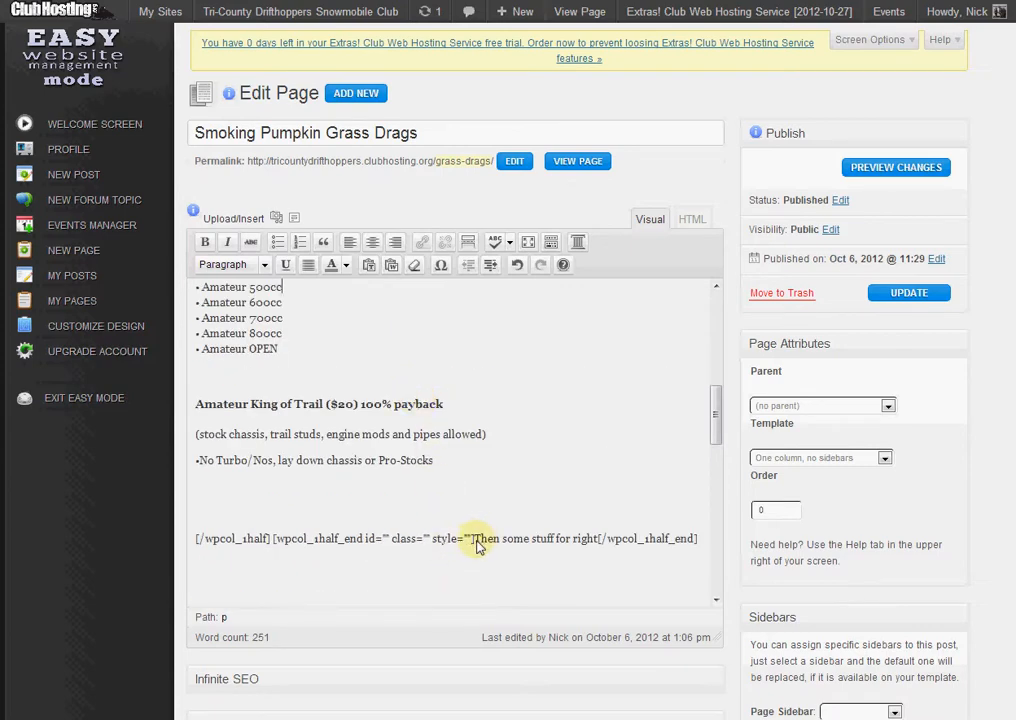
Step: Delete 'Then some stuff for right' and cut the [/wpcol_1half_end] closing tag
drag(477, 538, 560, 538)
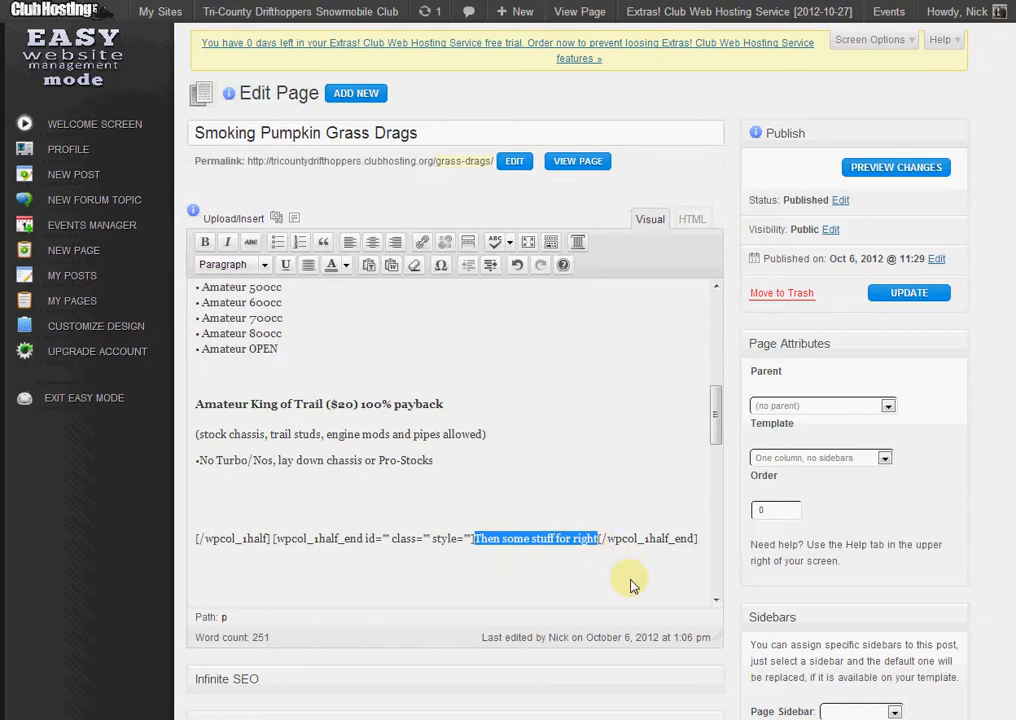
key(Delete)
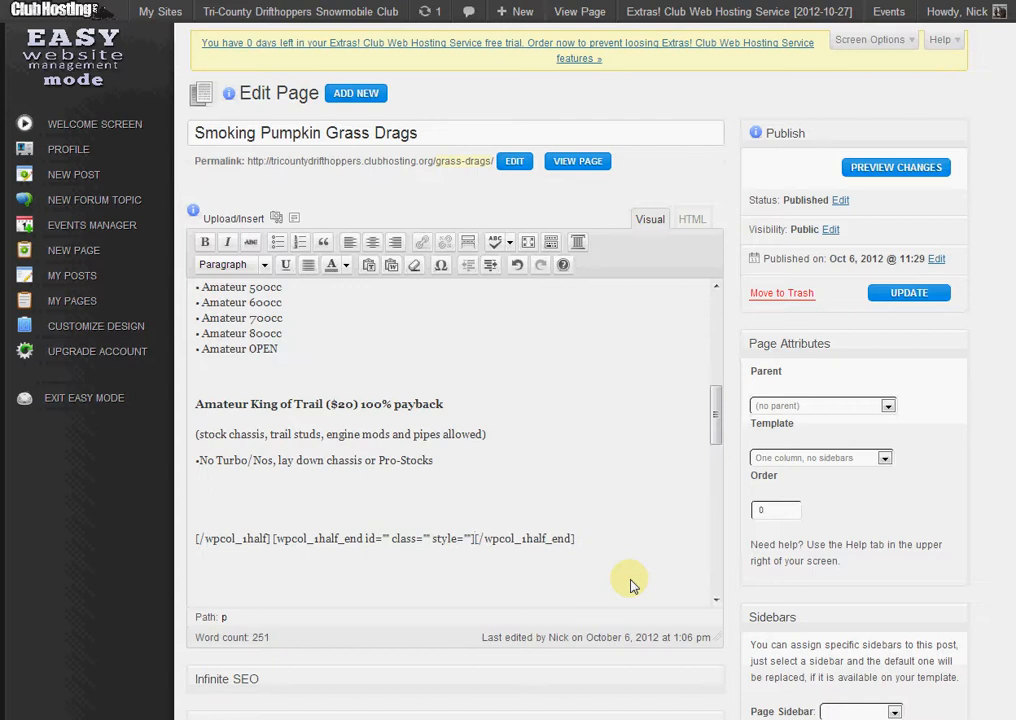
double_click(525, 538)
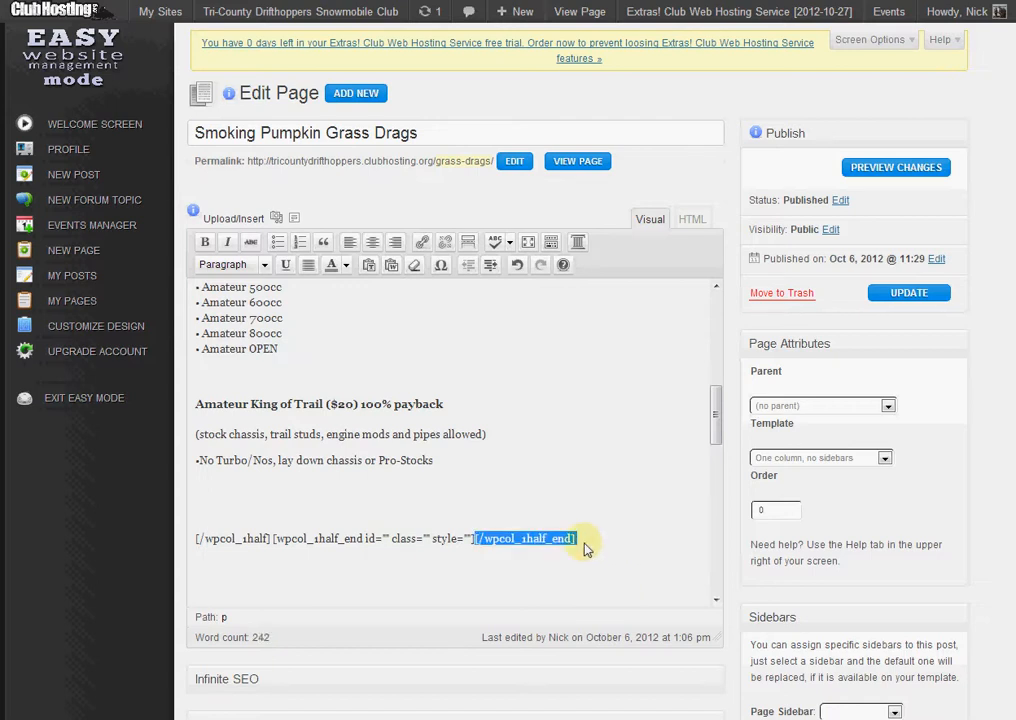
right_click(525, 538)
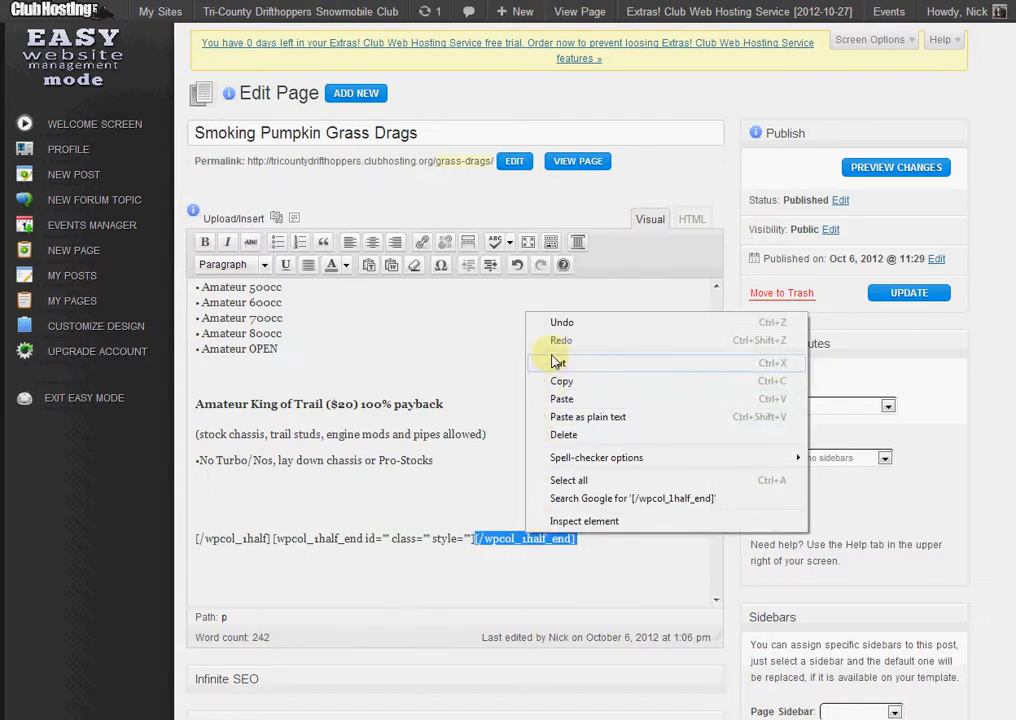
click(508, 533)
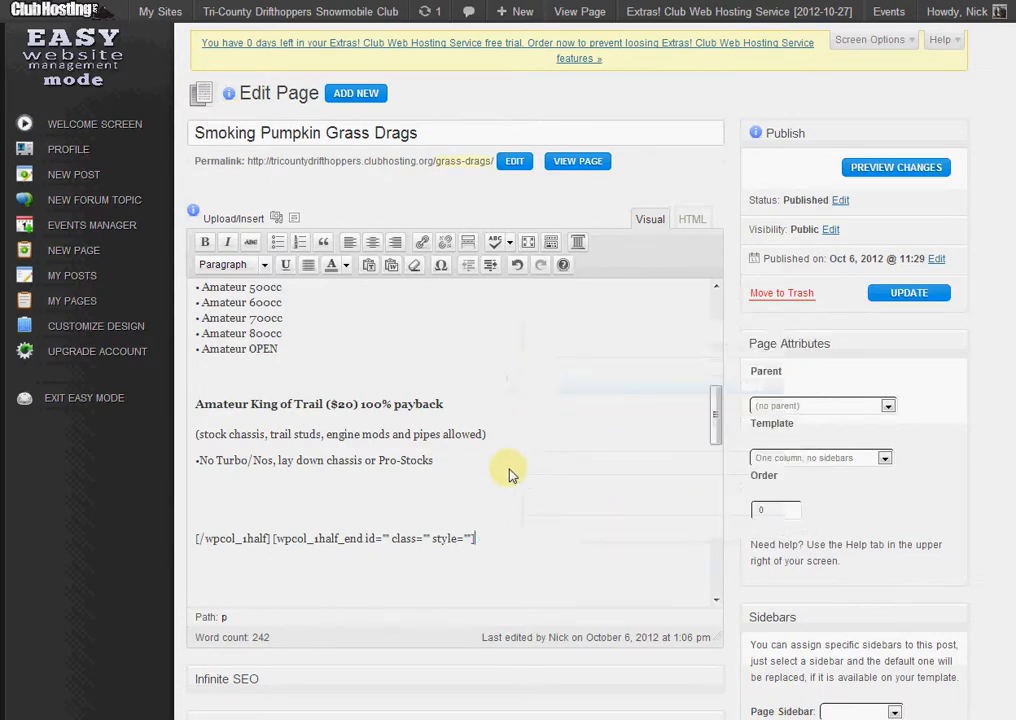
scroll(down, 3)
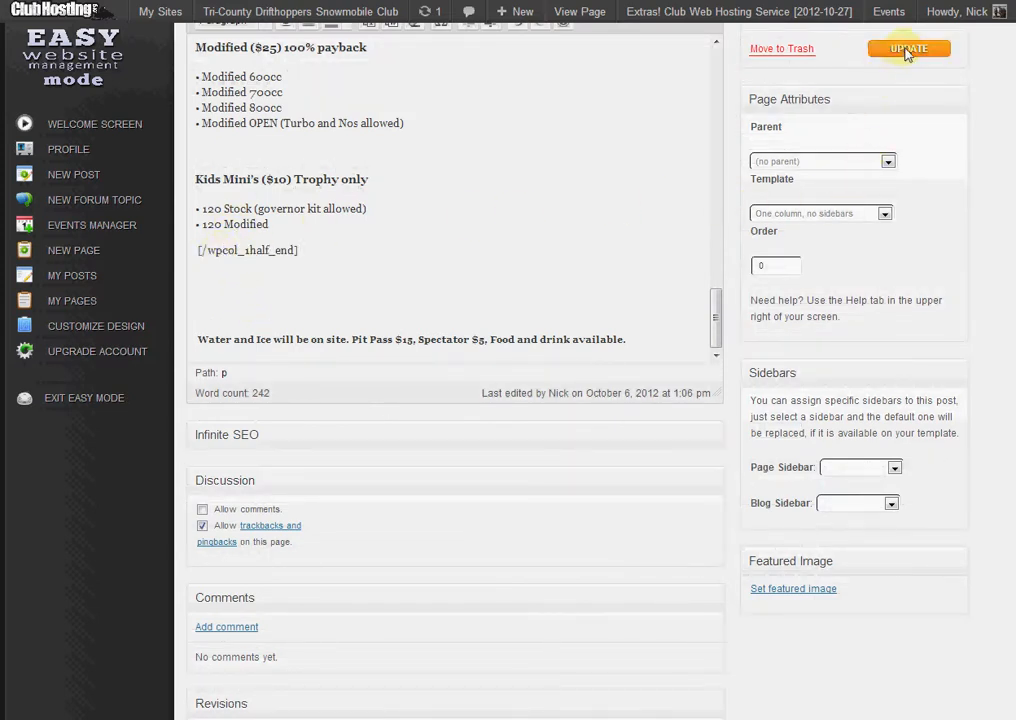
mouse_move(895, 38)
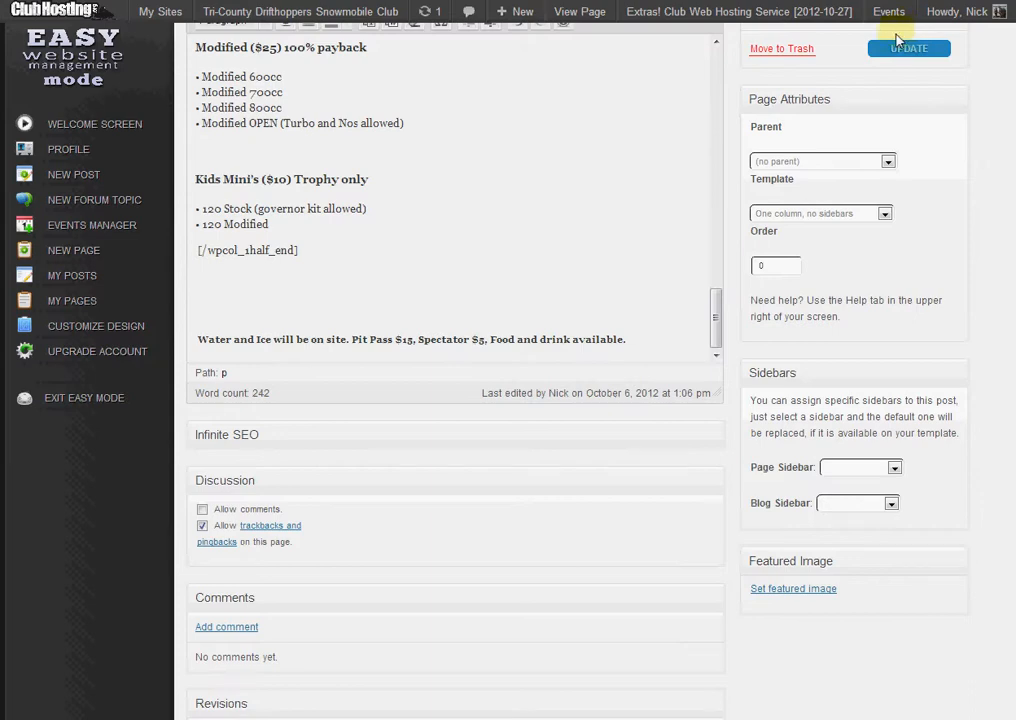
Step: Update the page, placing the cursor below the [/wpcol_1half] [wpcol_1half_end] line
click(908, 48)
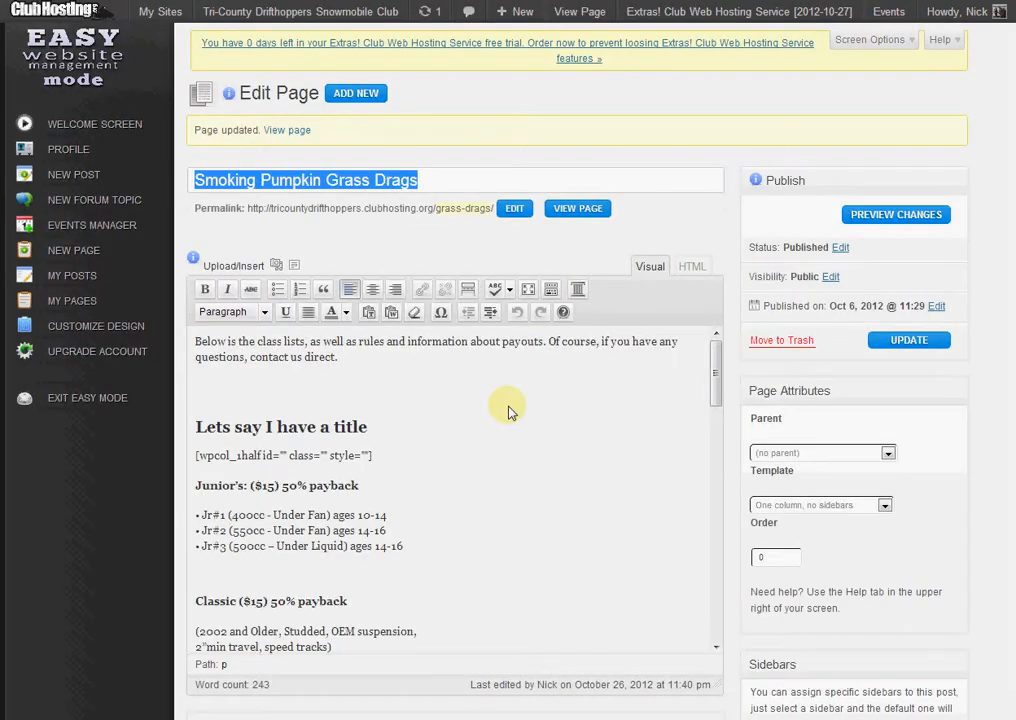
mouse_move(370, 460)
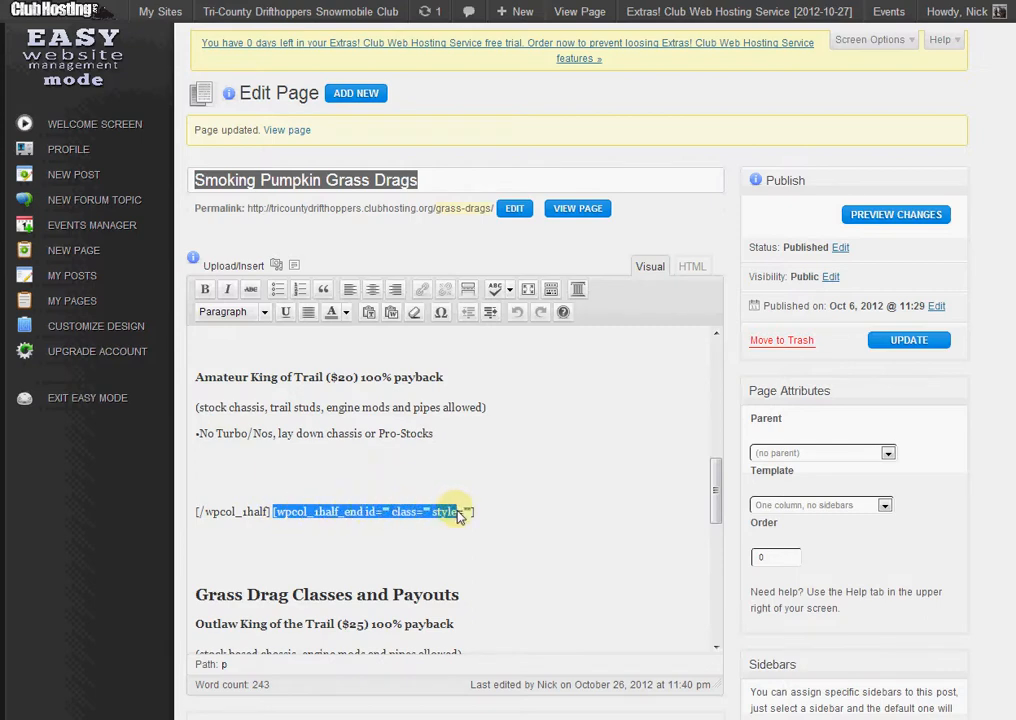
click(210, 538)
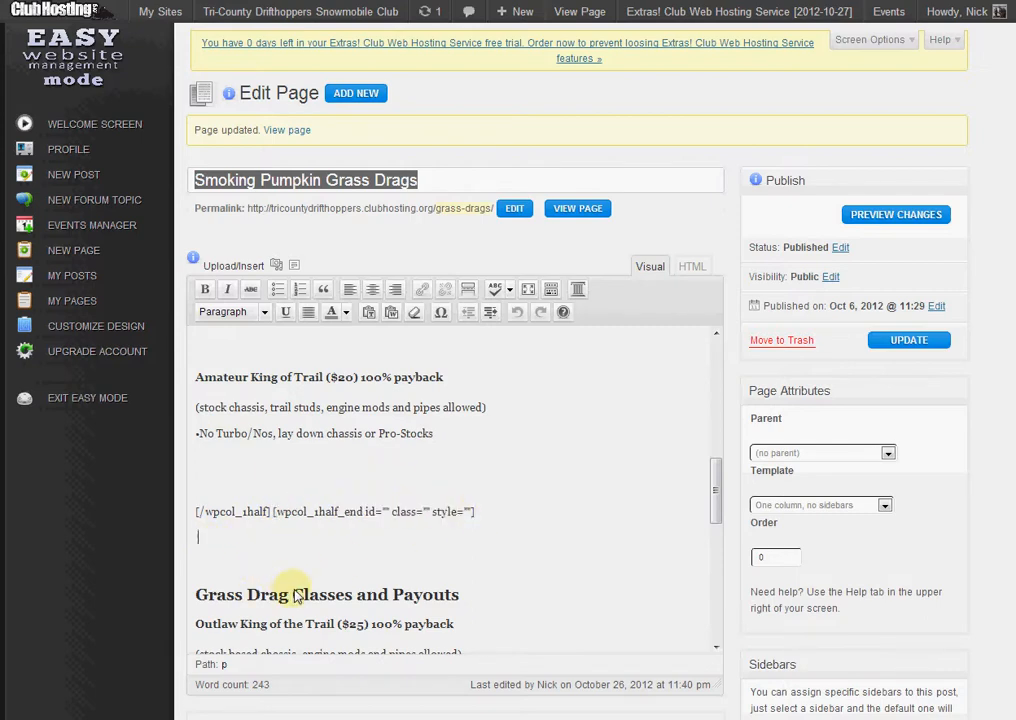
scroll(down, 3)
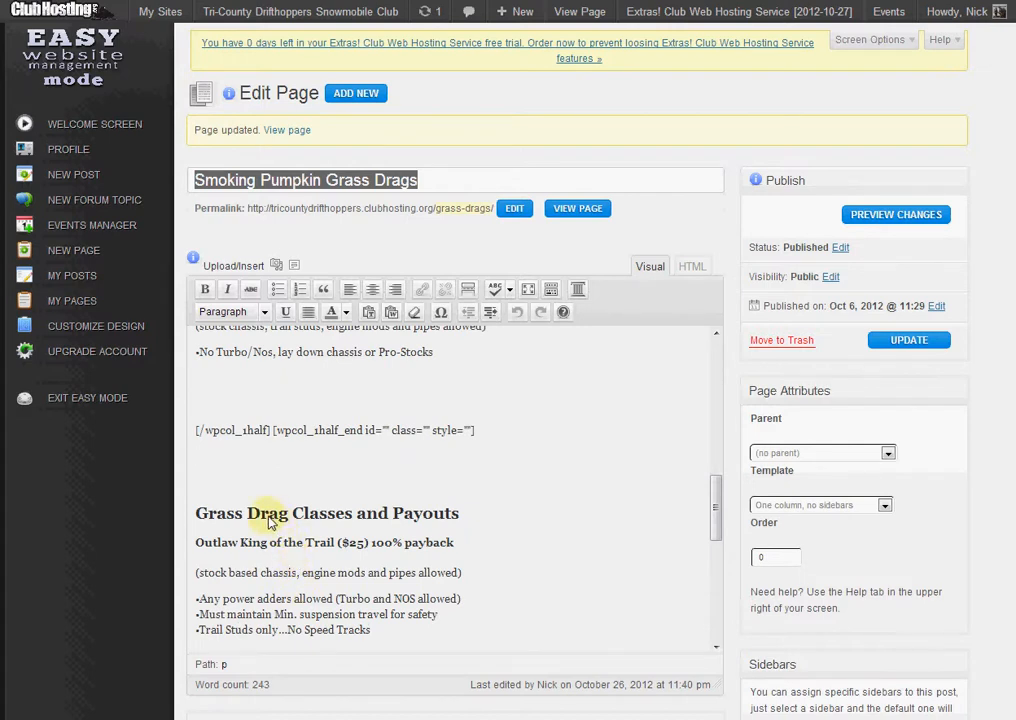
mouse_move(247, 485)
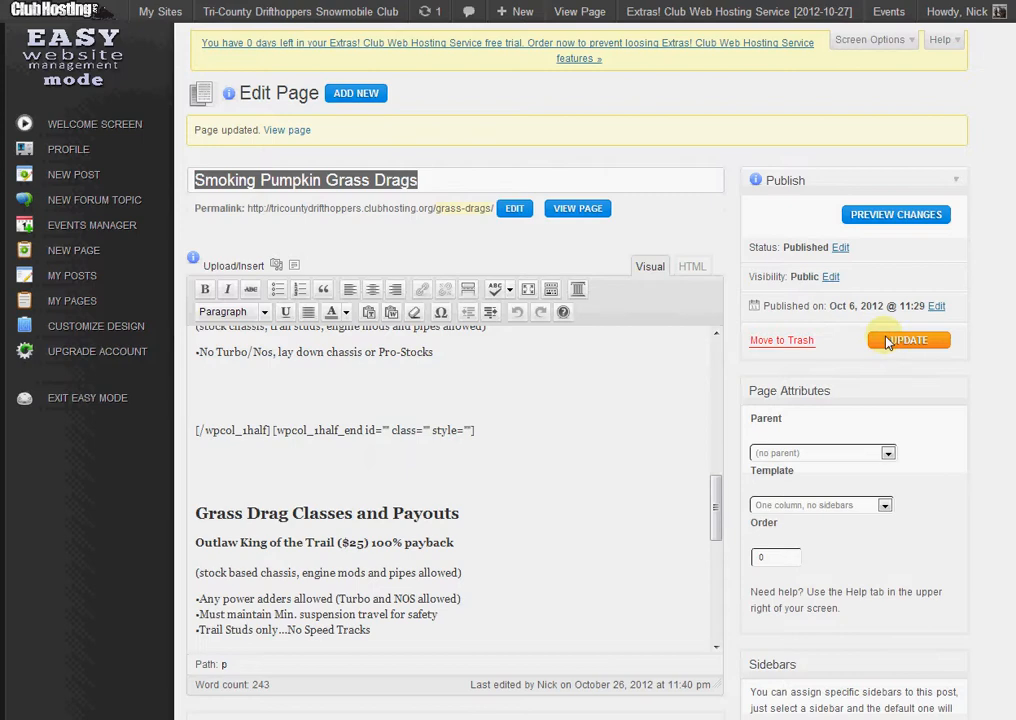
mouse_move(907, 332)
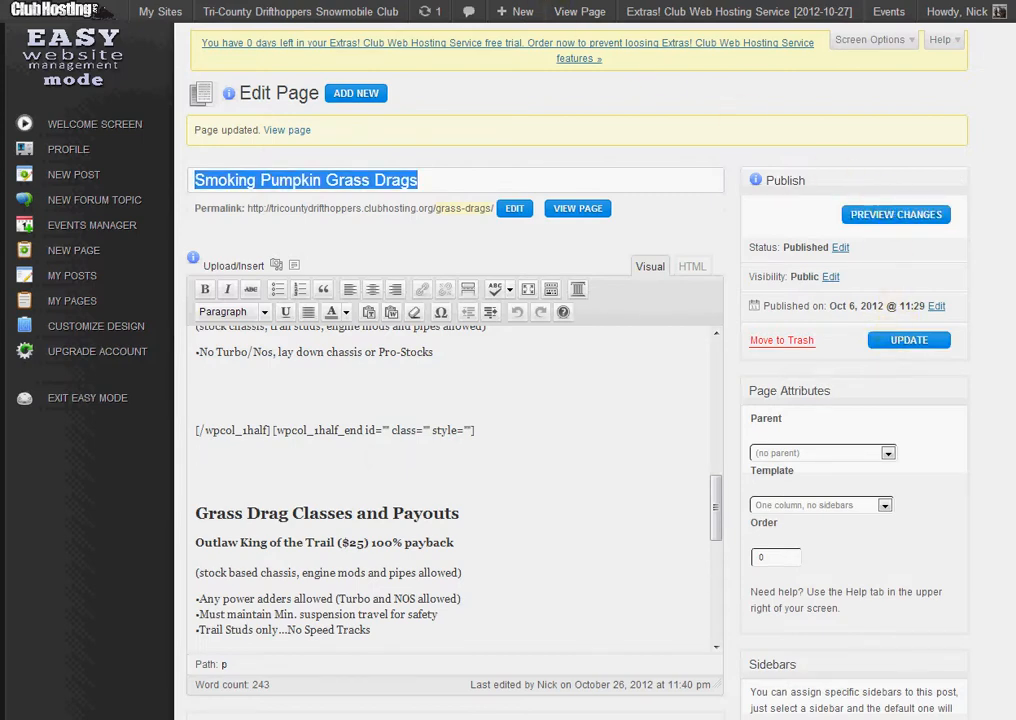
click(577, 208)
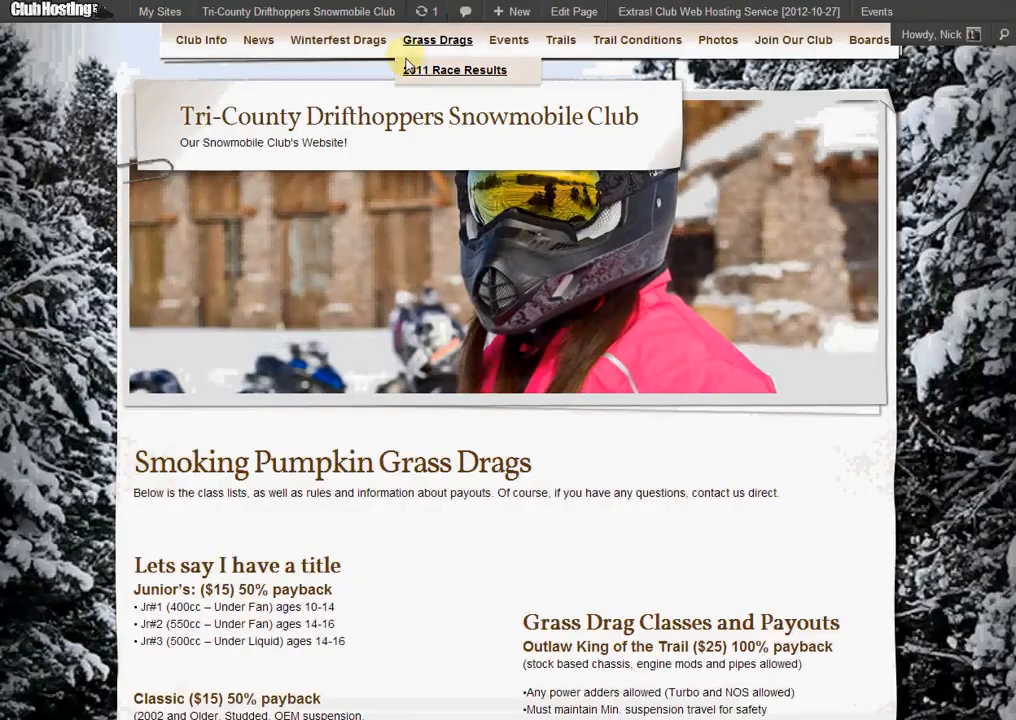
scroll(down, 3)
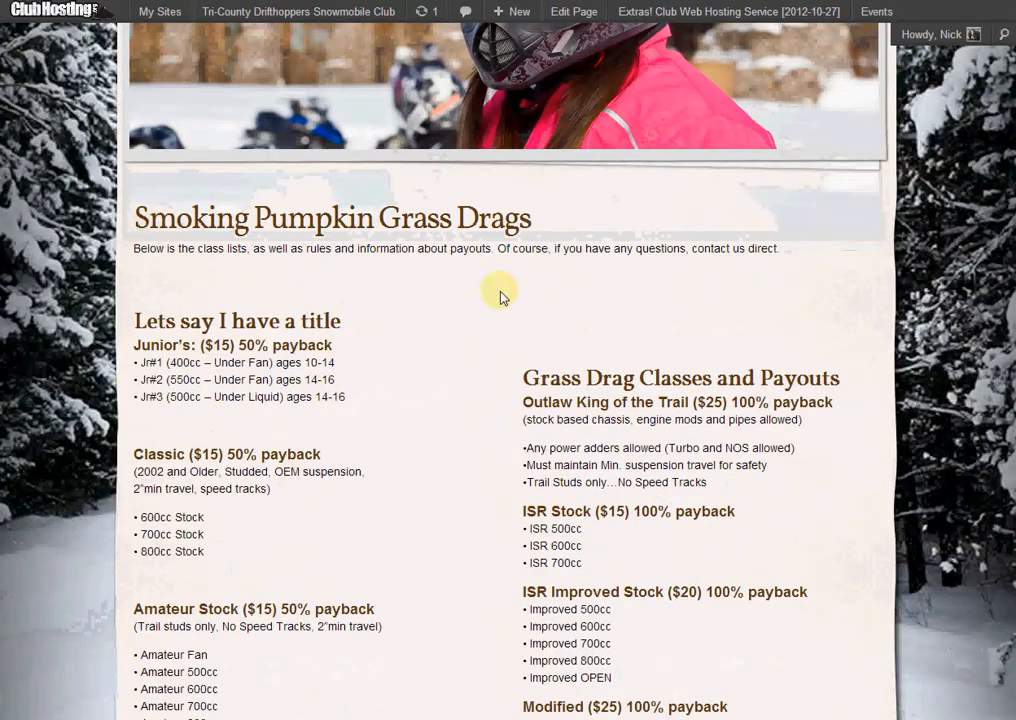
mouse_move(643, 320)
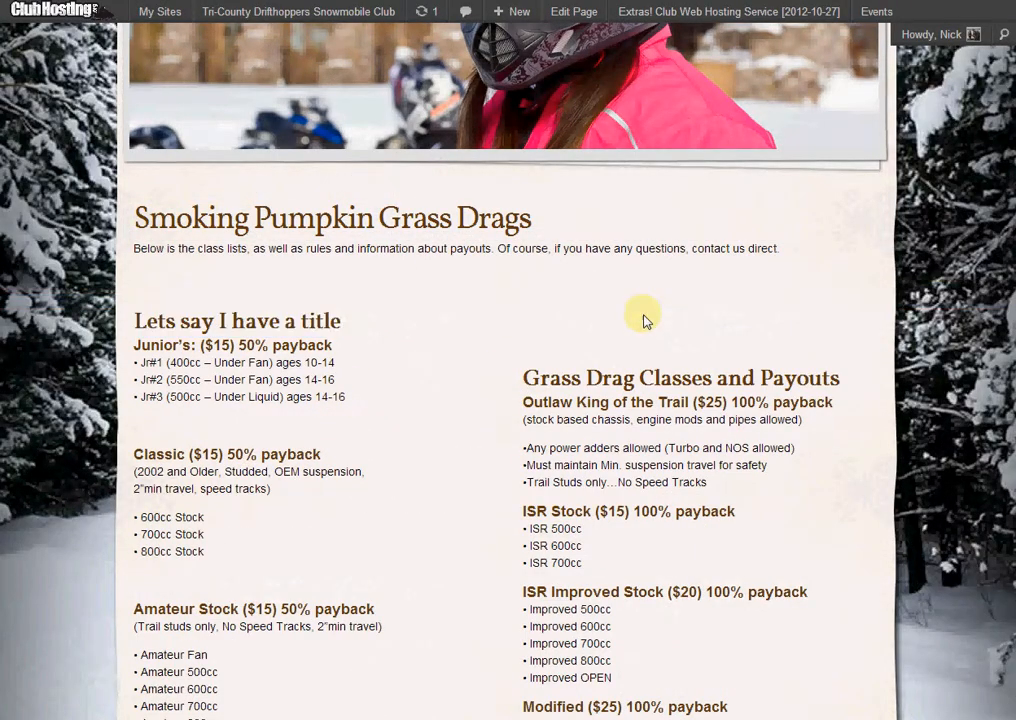
mouse_move(275, 307)
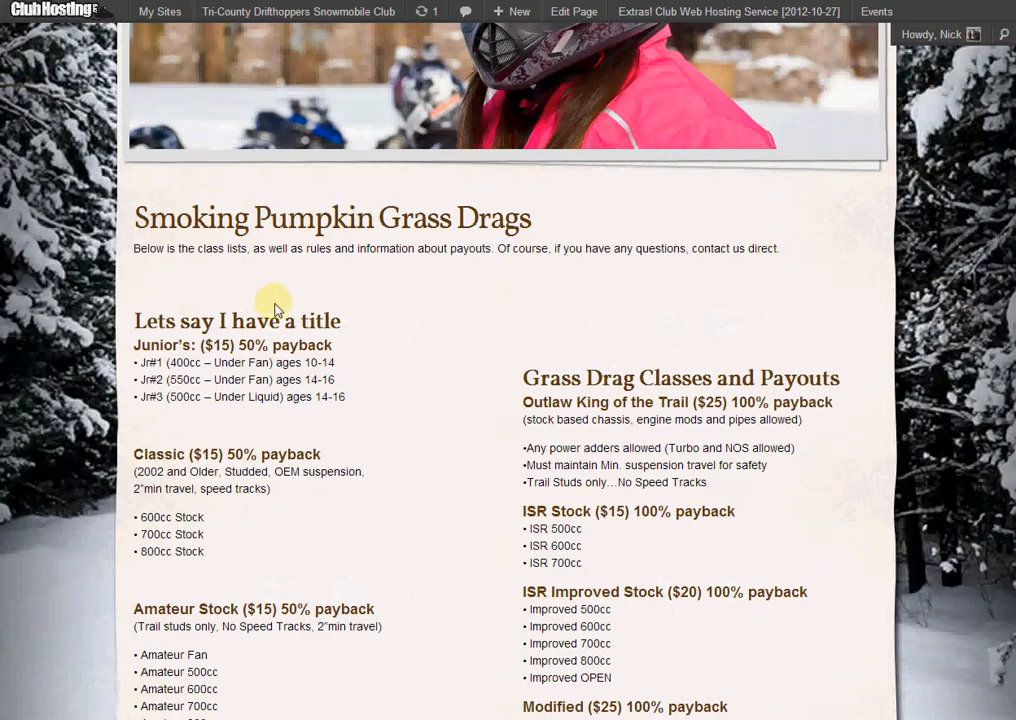
mouse_move(513, 328)
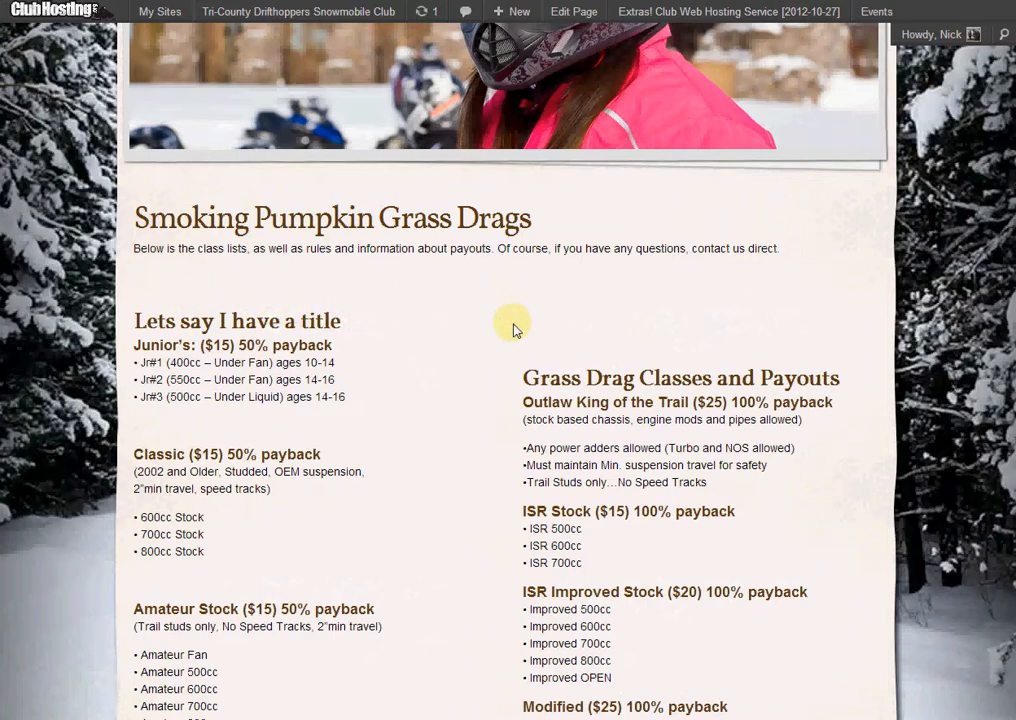
click(574, 11)
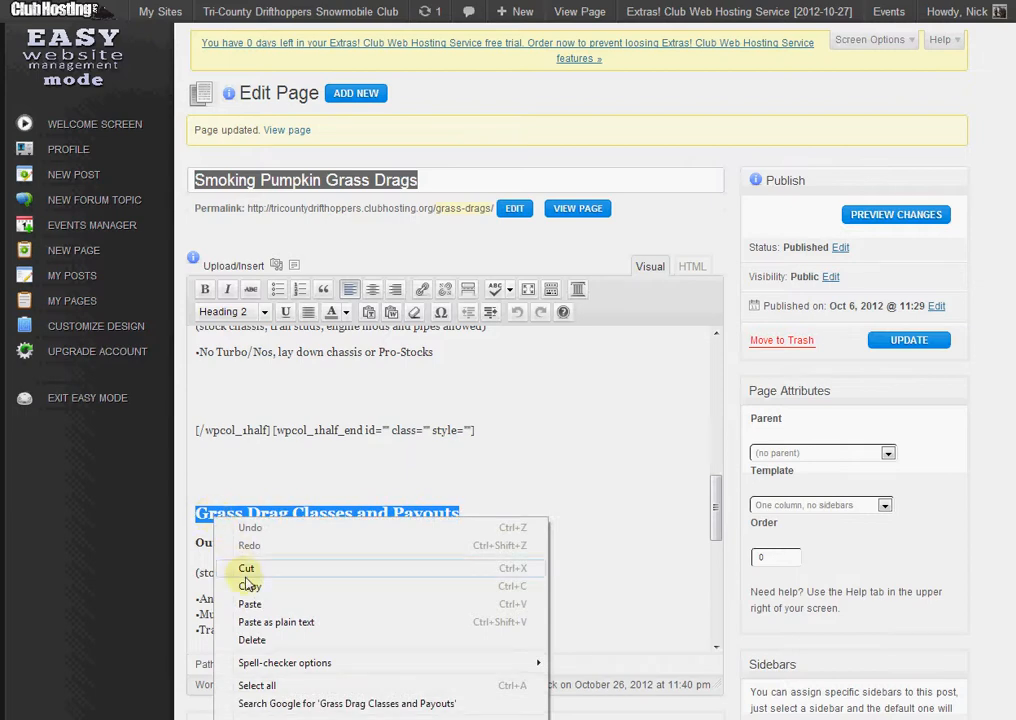
Step: Cut the Grass Drag Classes and Payouts heading and paste it over 'Lets say I have a title'
click(246, 568)
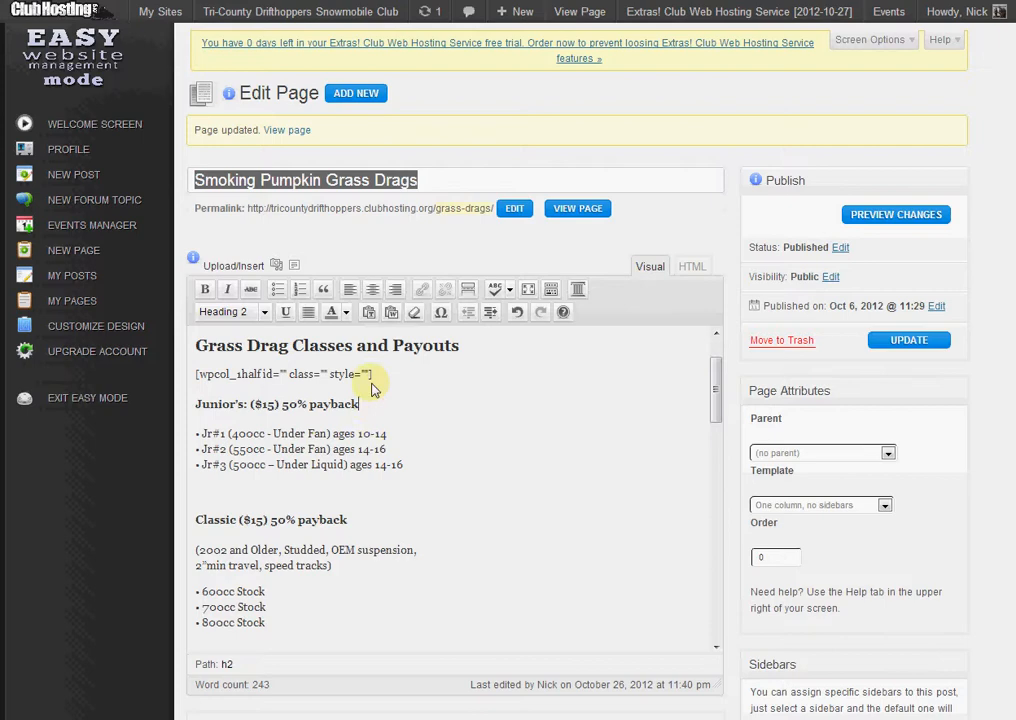
click(230, 311)
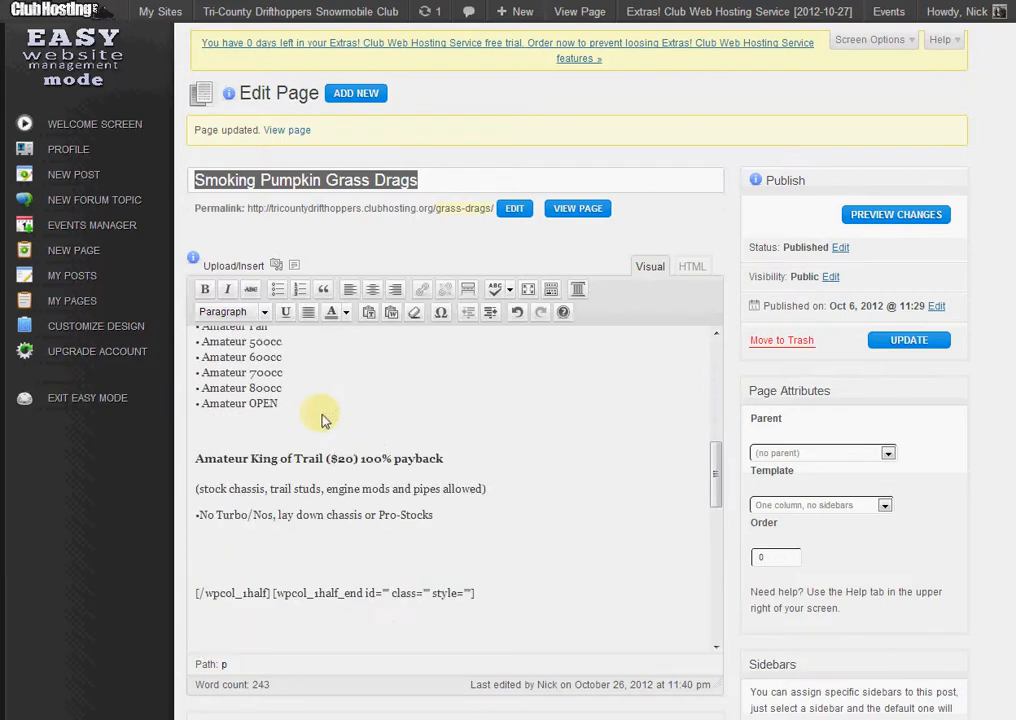
scroll(down, 3)
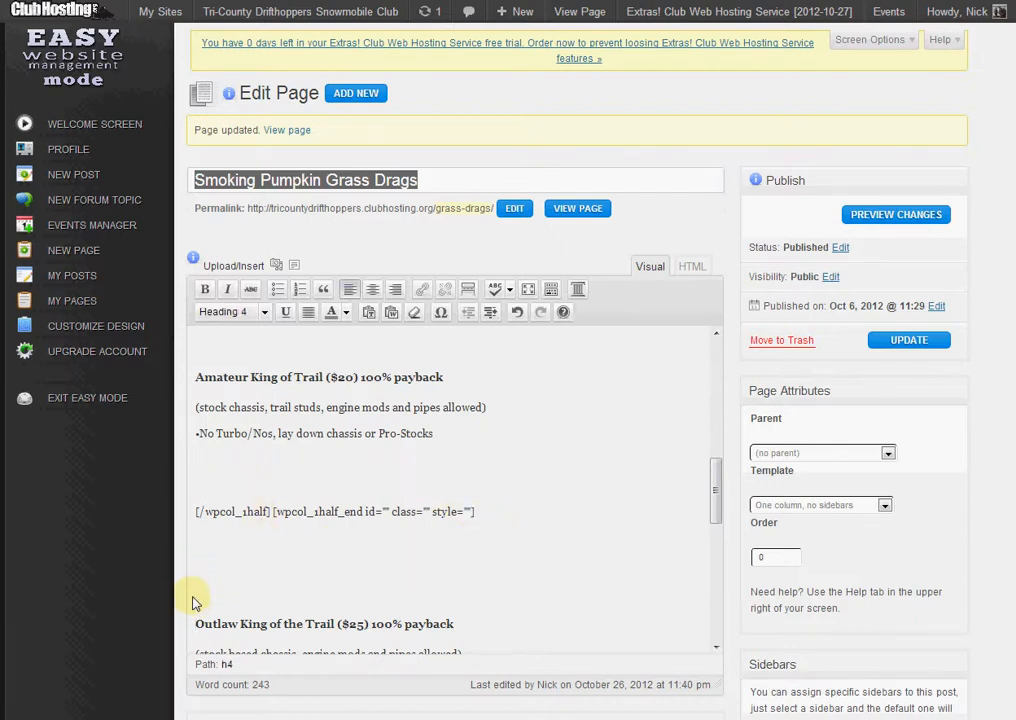
mouse_move(203, 551)
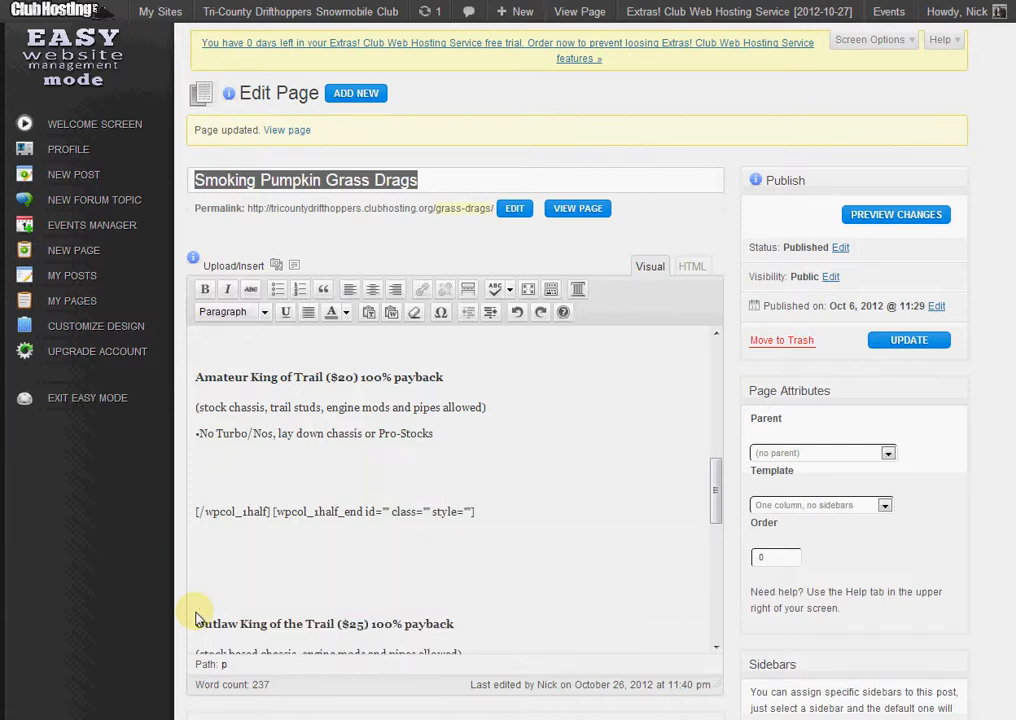
scroll(down, 3)
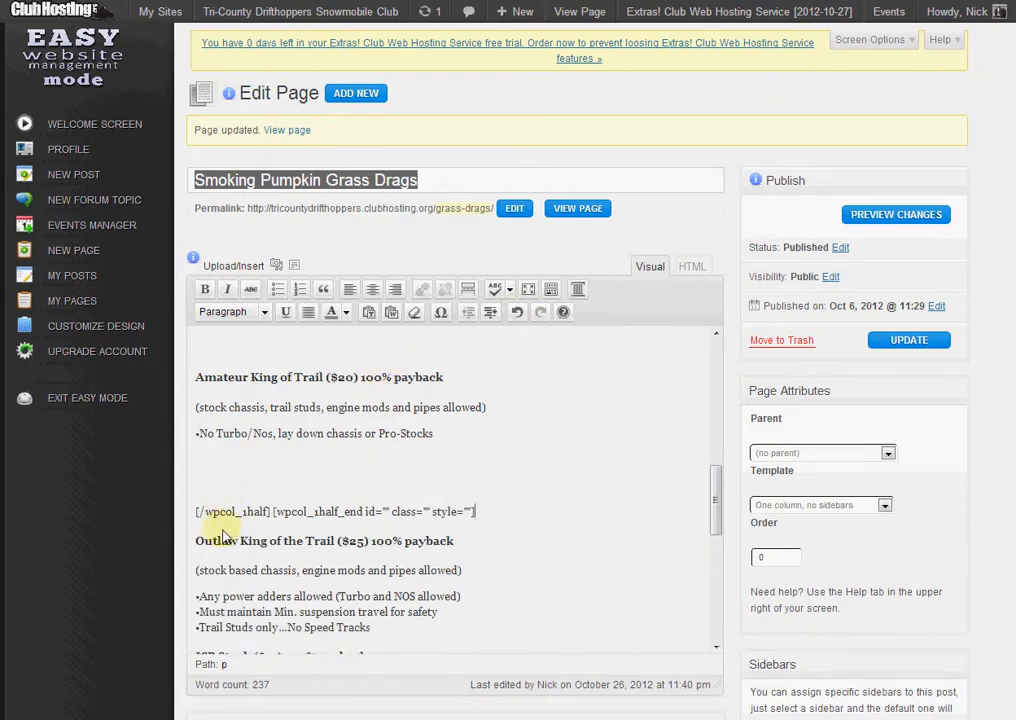
mouse_move(198, 530)
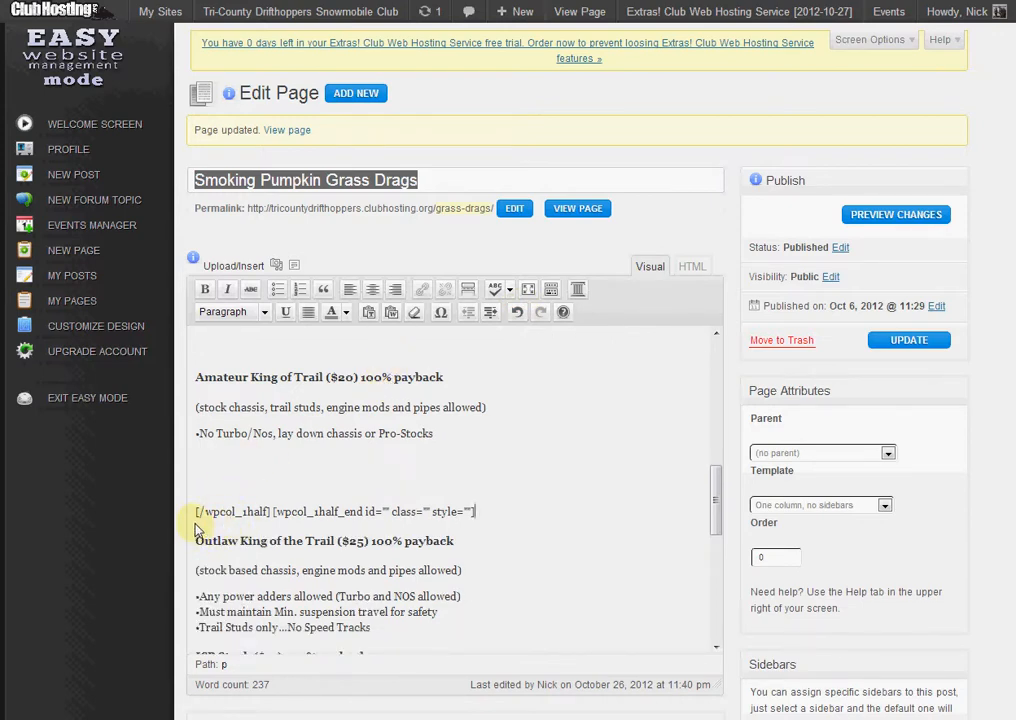
mouse_move(120, 505)
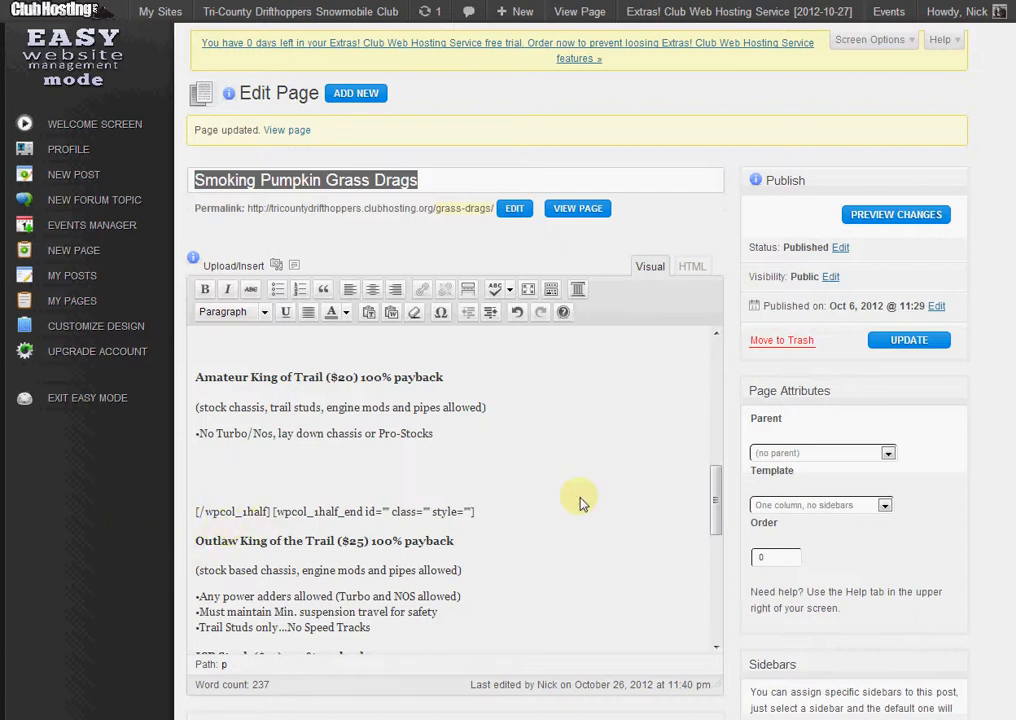
mouse_move(476, 513)
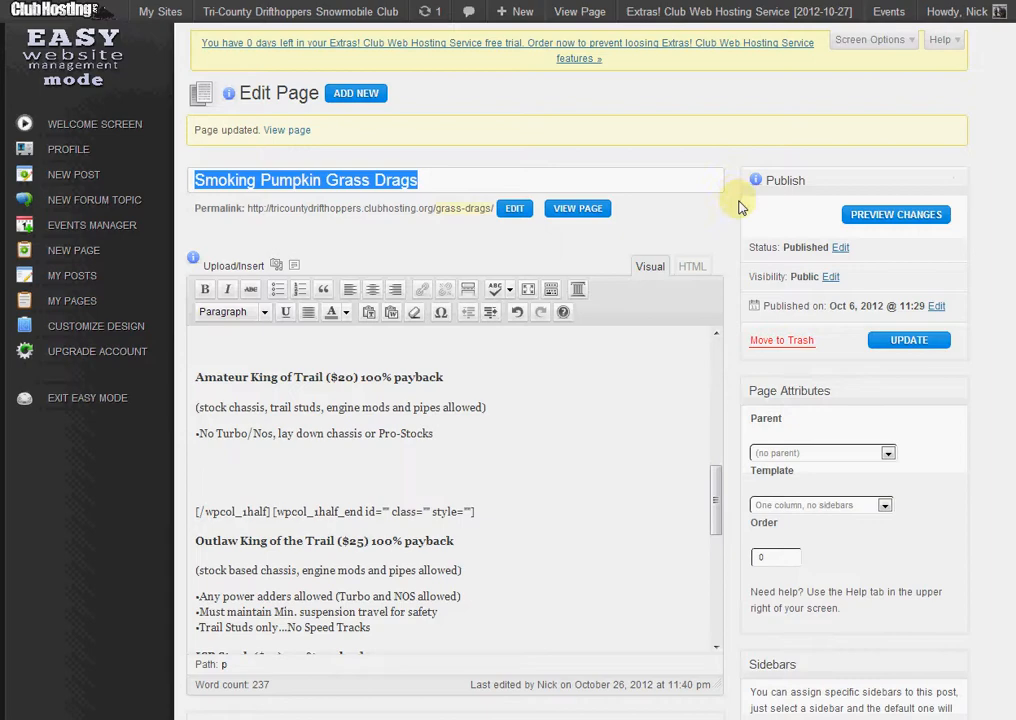
mouse_move(738, 243)
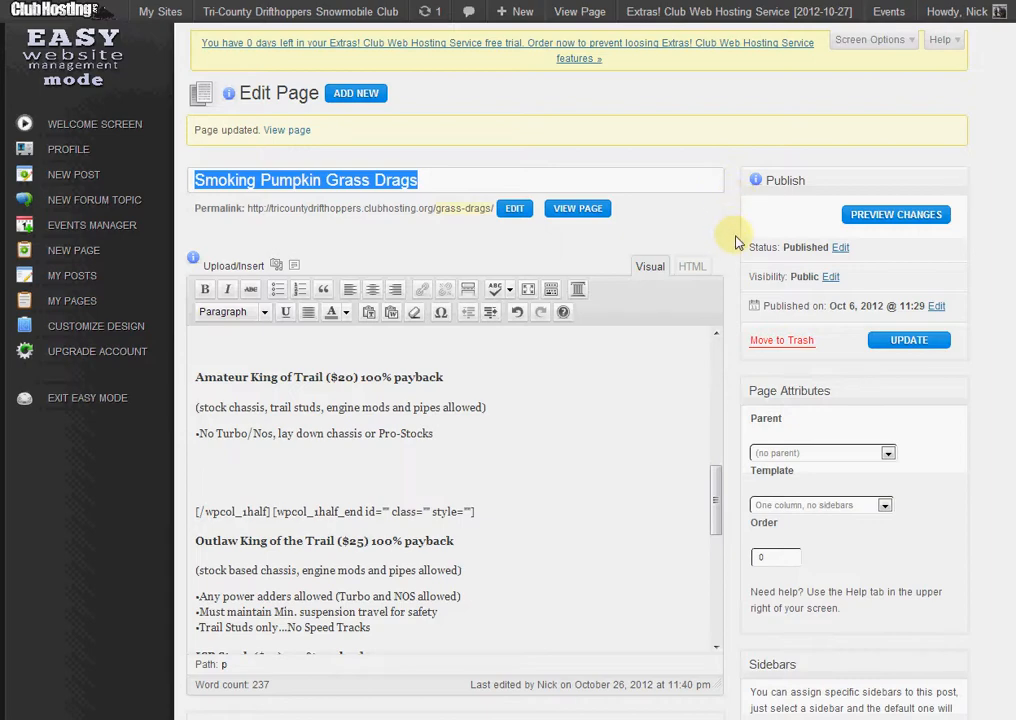
click(577, 208)
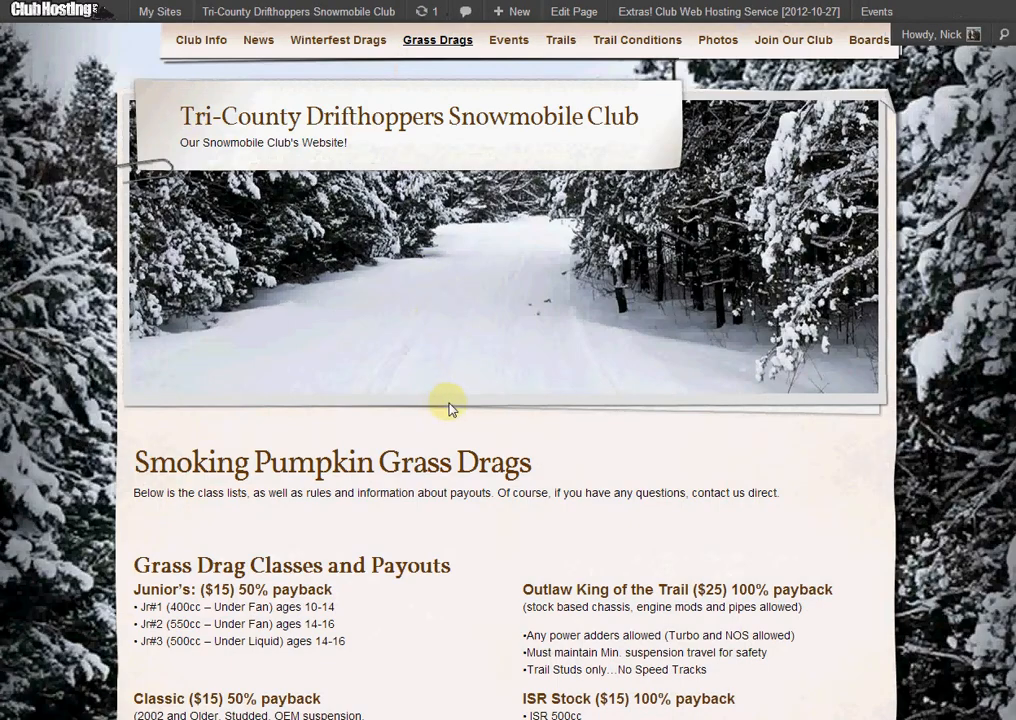
scroll(down, 3)
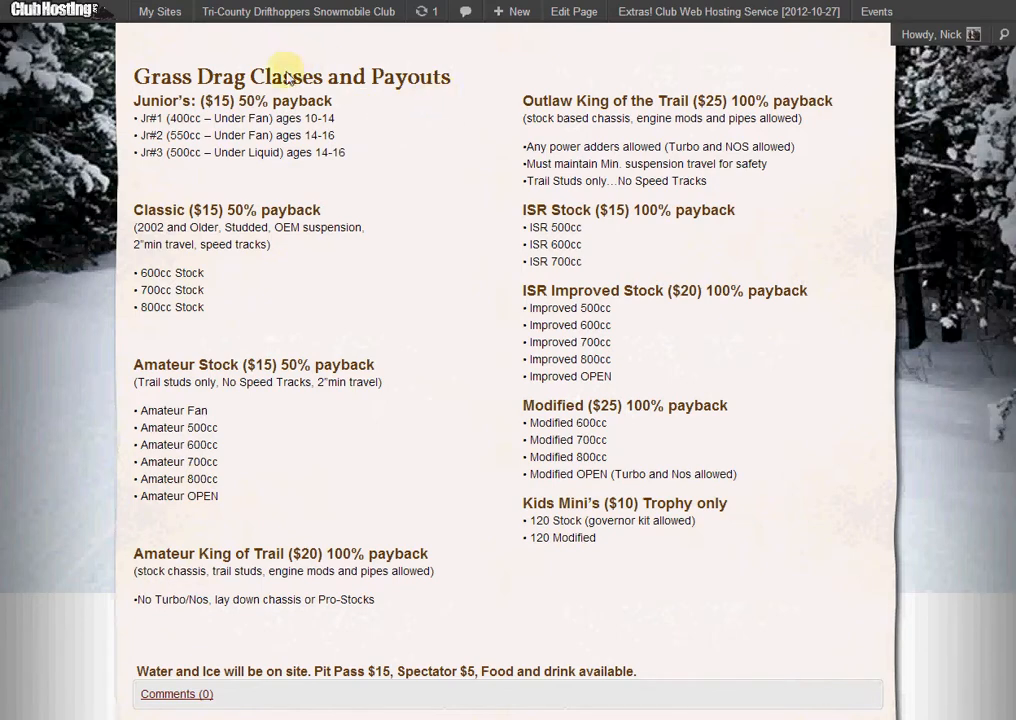
drag(283, 77, 470, 77)
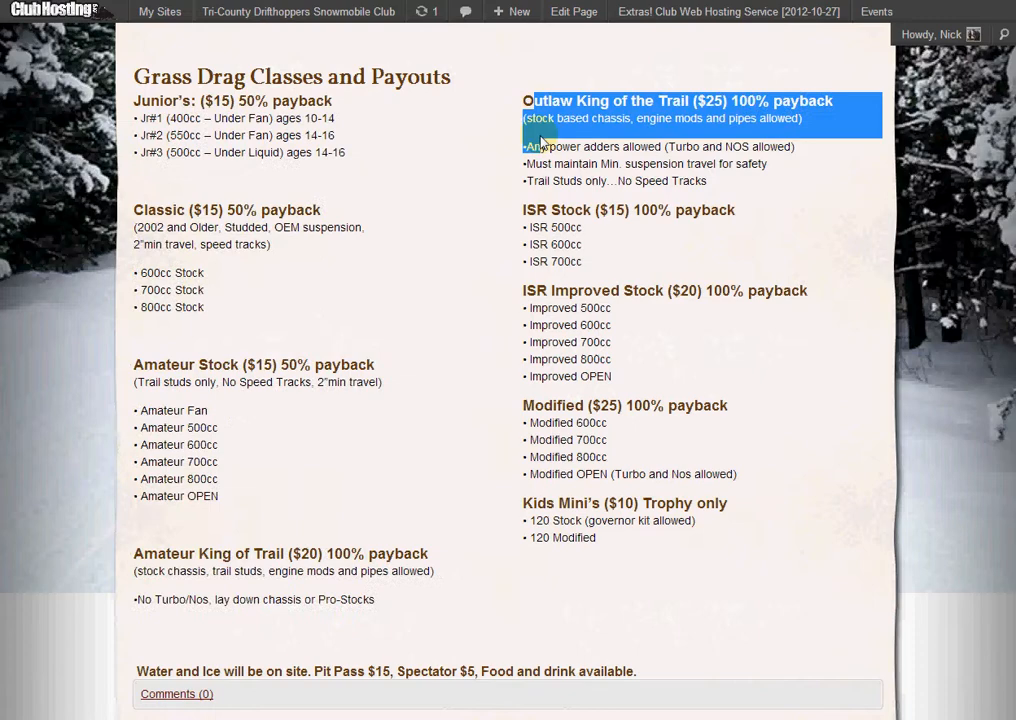
scroll(down, 3)
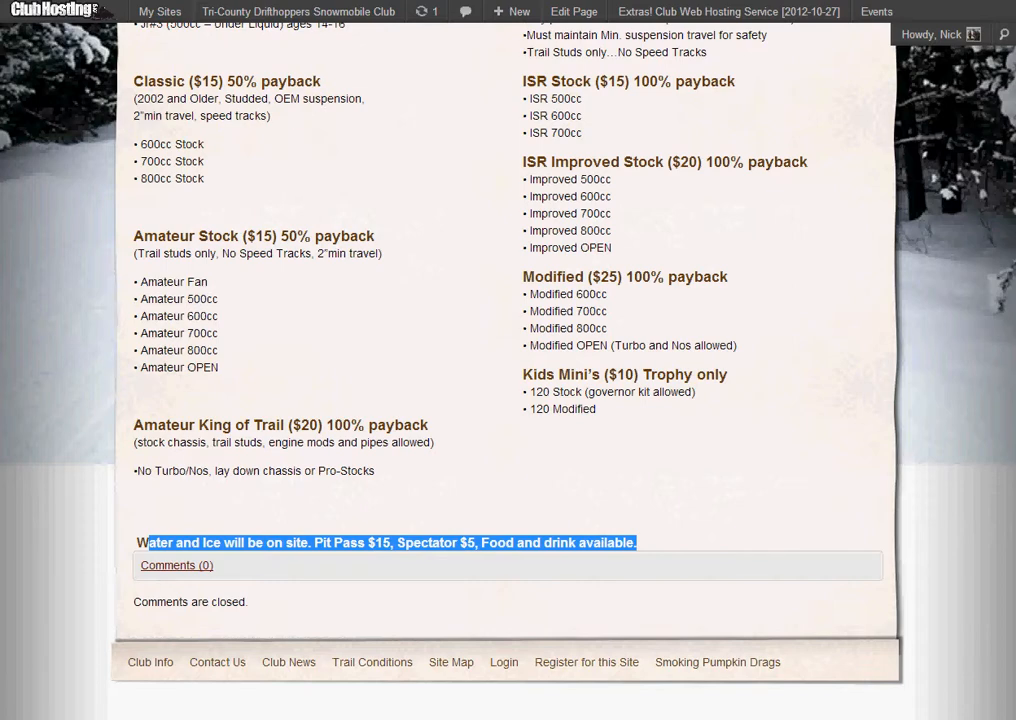
click(573, 11)
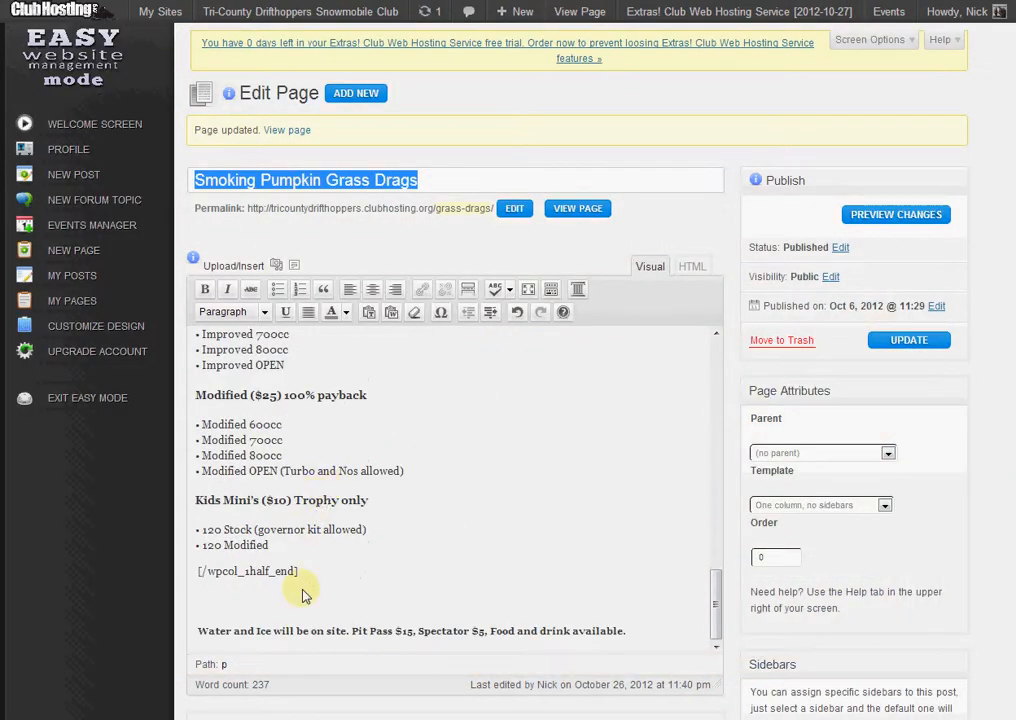
double_click(247, 571)
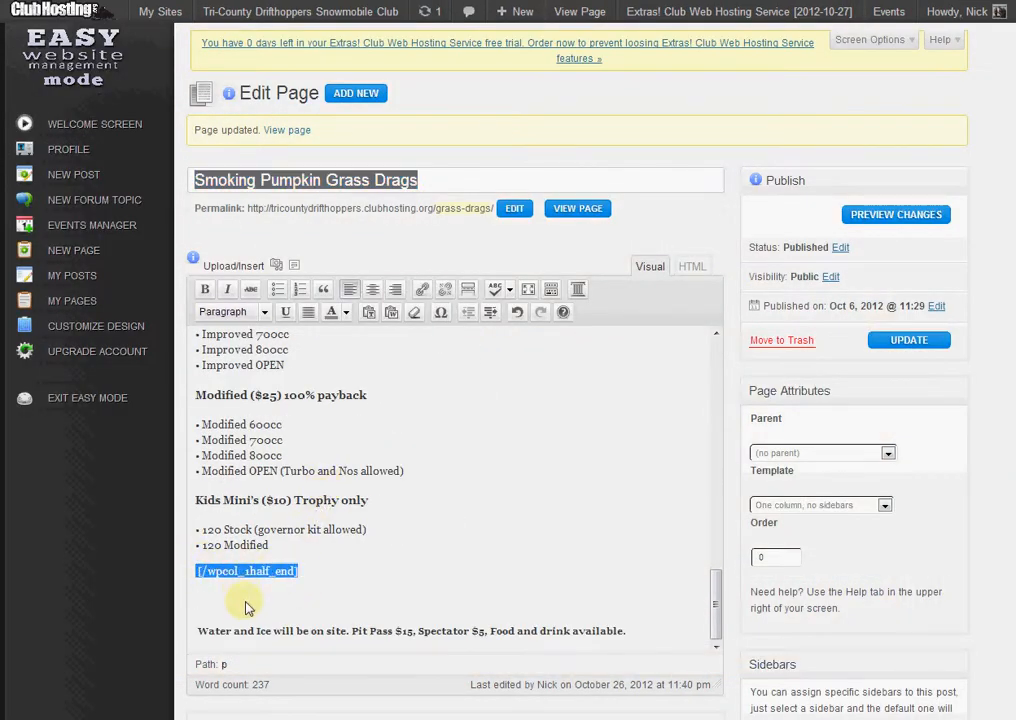